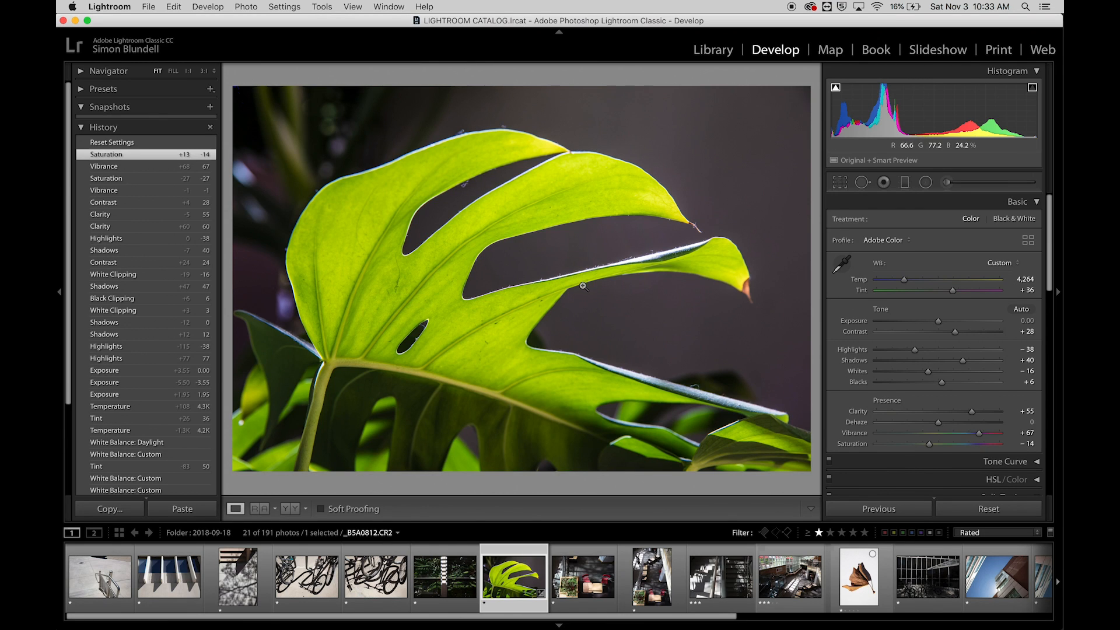
mouse_move(513, 598)
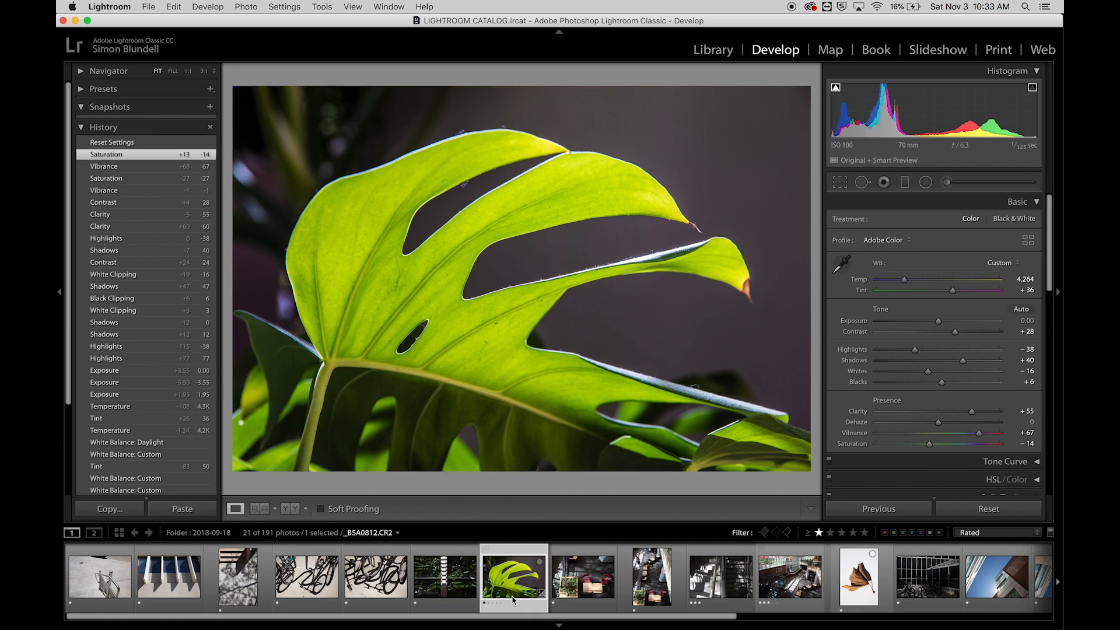
Open the colour bicycle-shadow photo from the filmstrip in the Develop module
left_click(376, 577)
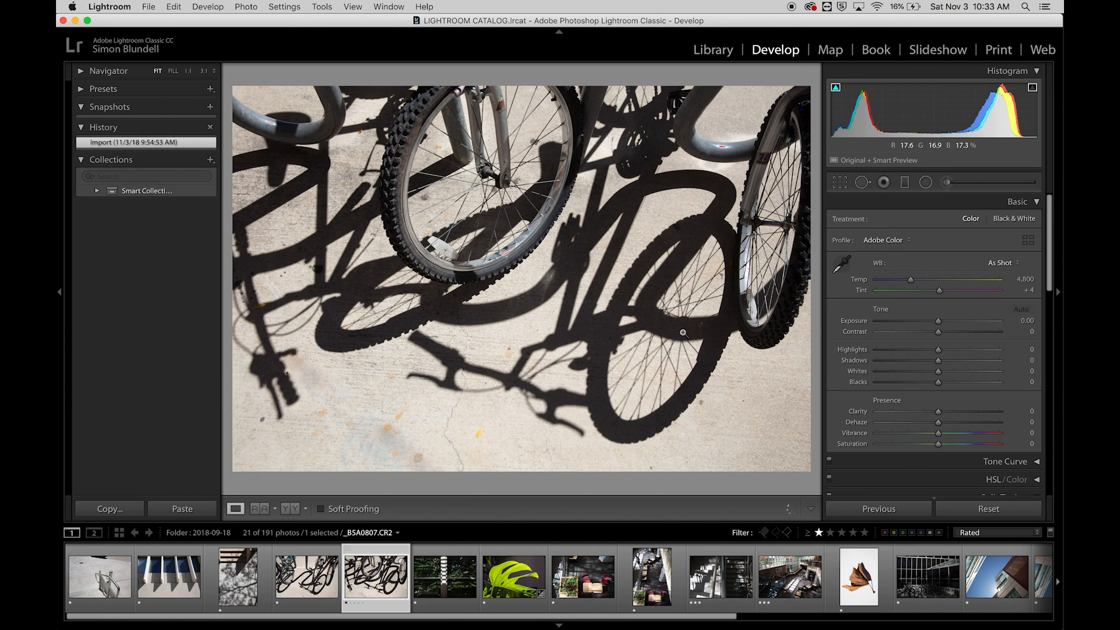
mouse_move(548, 273)
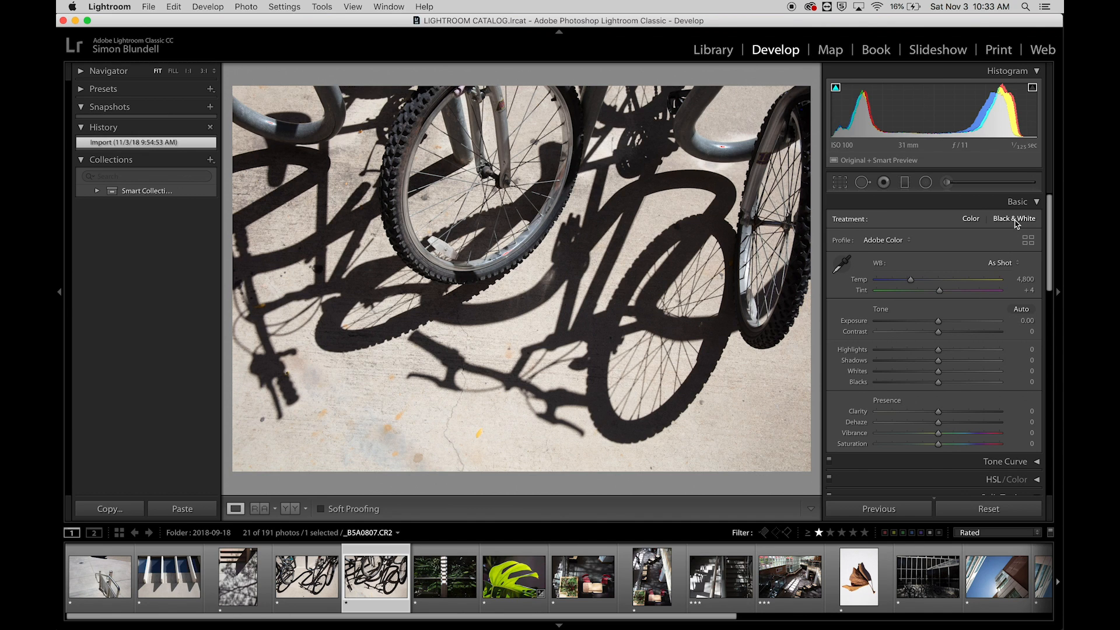
Set the Basic panel treatment to Black & White and review the B&W mix sliders
left_click(1014, 218)
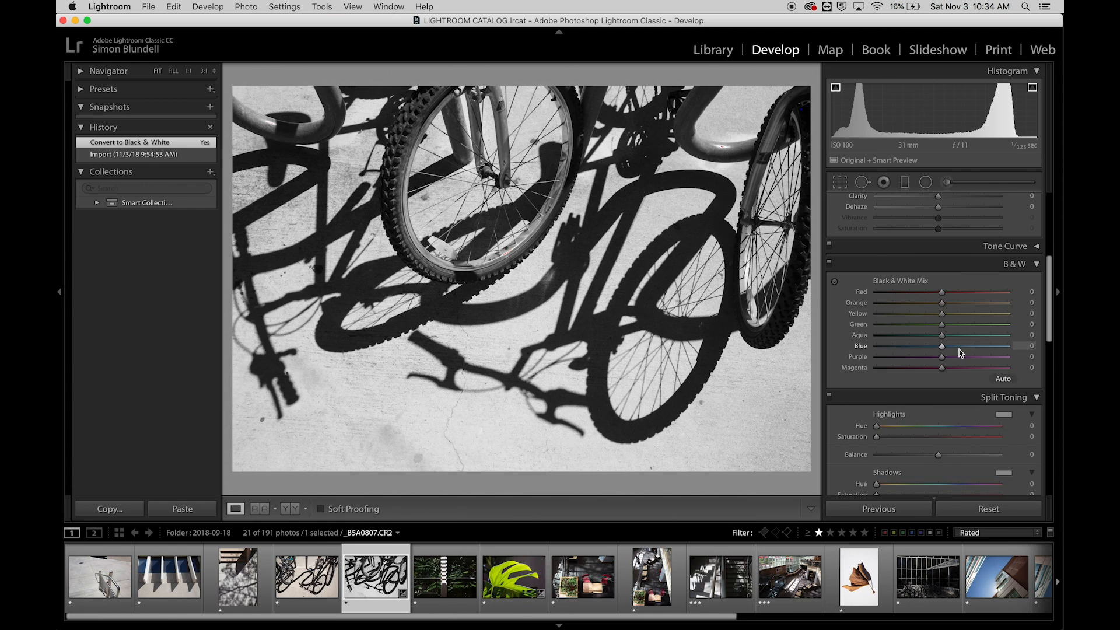
mouse_move(939, 292)
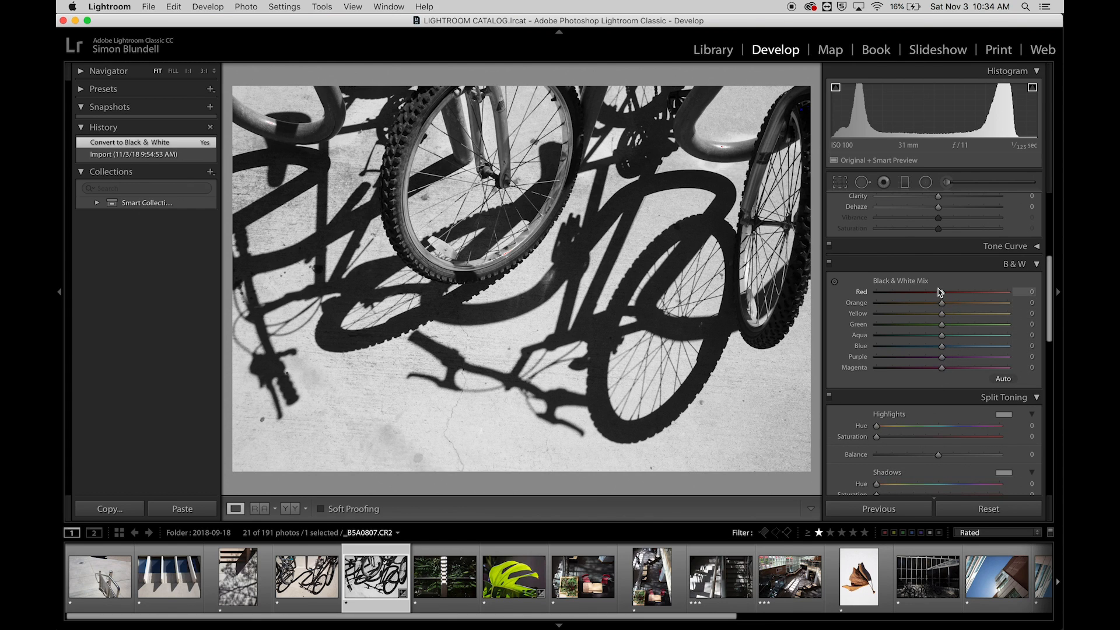
mouse_move(942, 306)
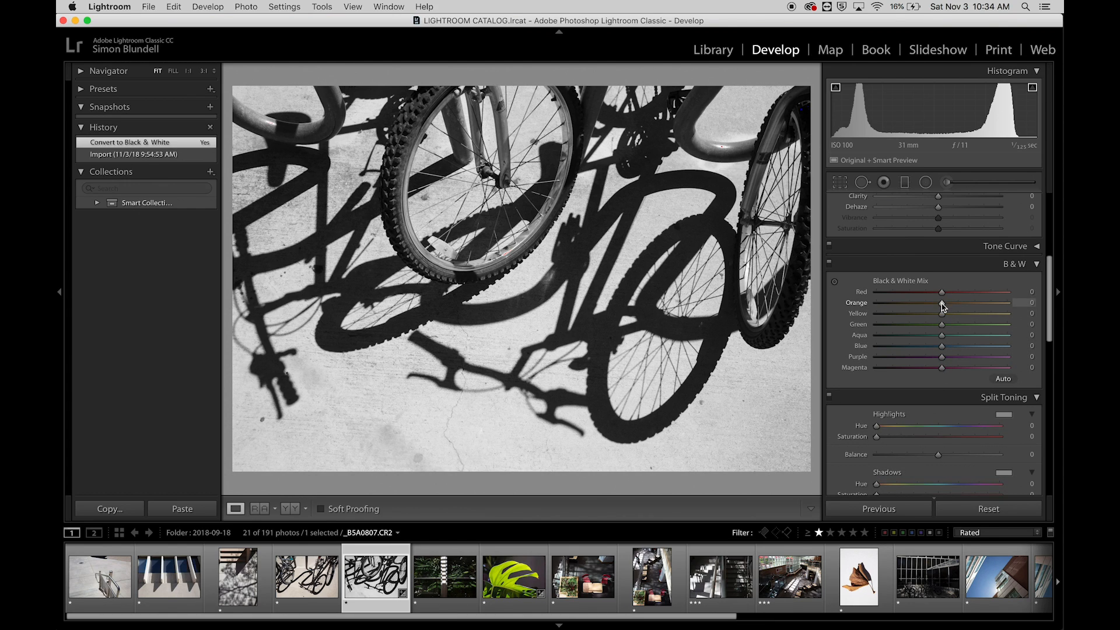
left_click_drag(942, 302, 928, 302)
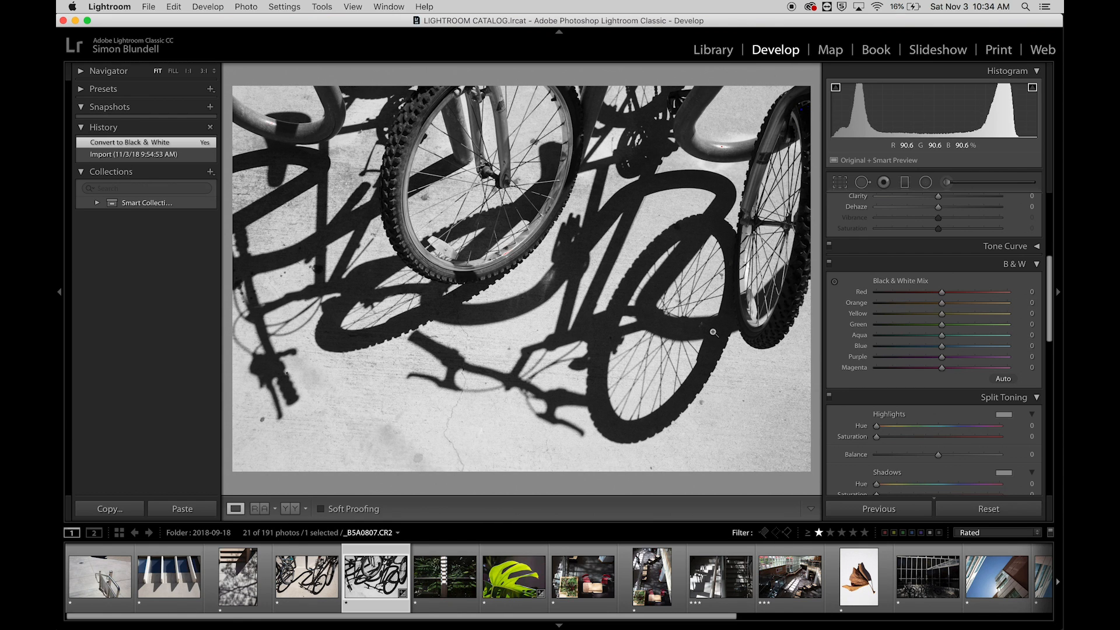
scroll("down", 3)
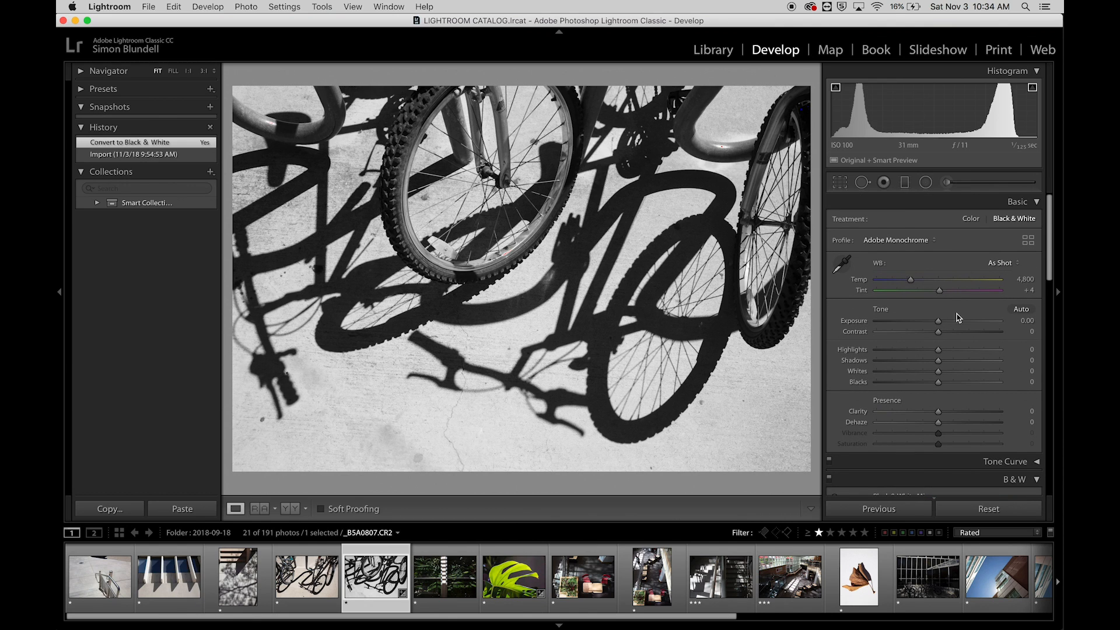
Boost contrast to +65 and clarity to +100, and lower exposure to −0.50
left_click_drag(938, 349, 911, 350)
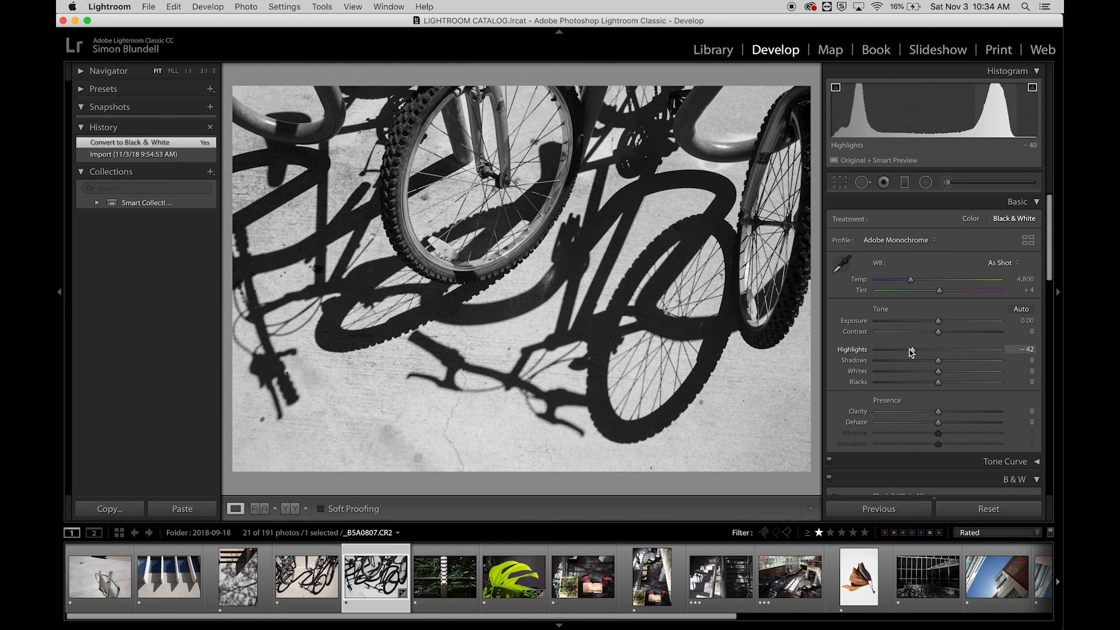
left_click_drag(939, 331, 976, 331)
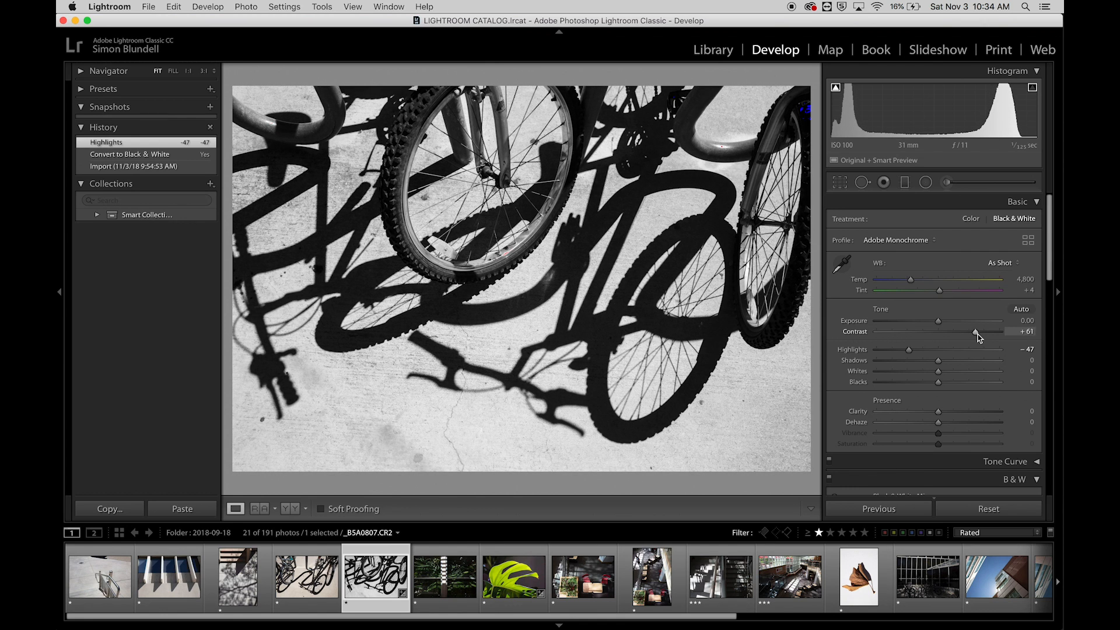
left_click_drag(977, 332, 979, 332)
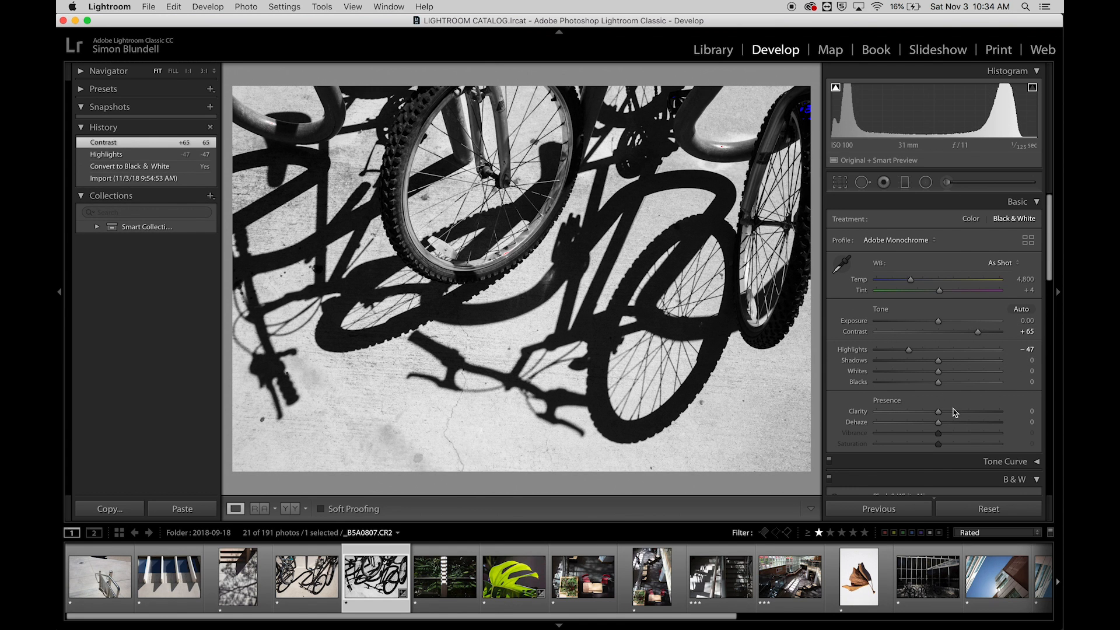
left_click_drag(929, 411, 1010, 411)
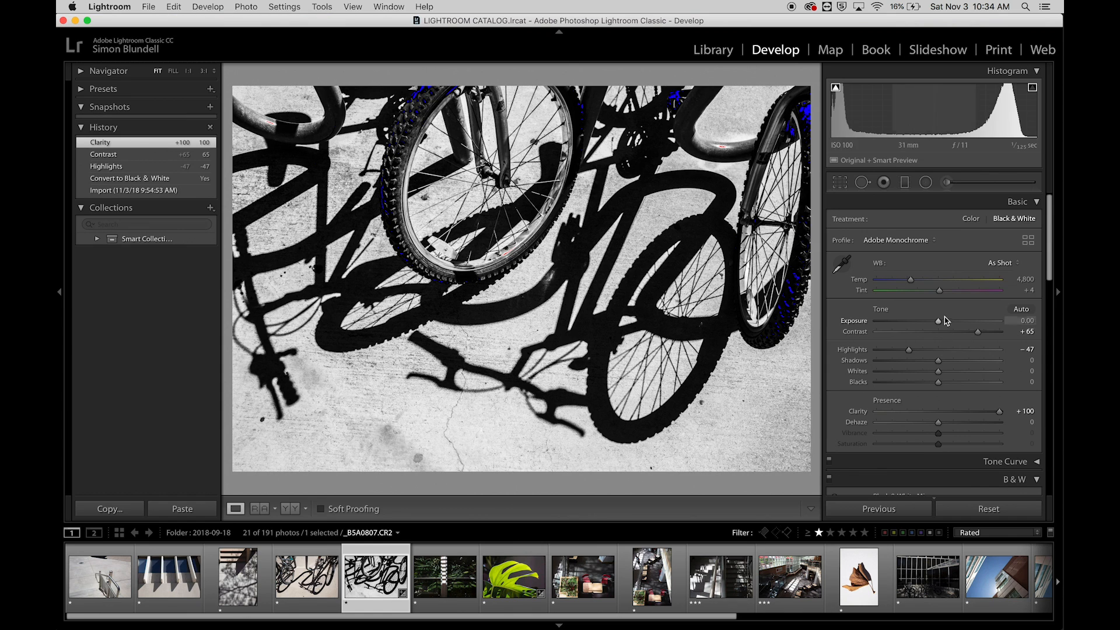
left_click_drag(938, 321, 931, 321)
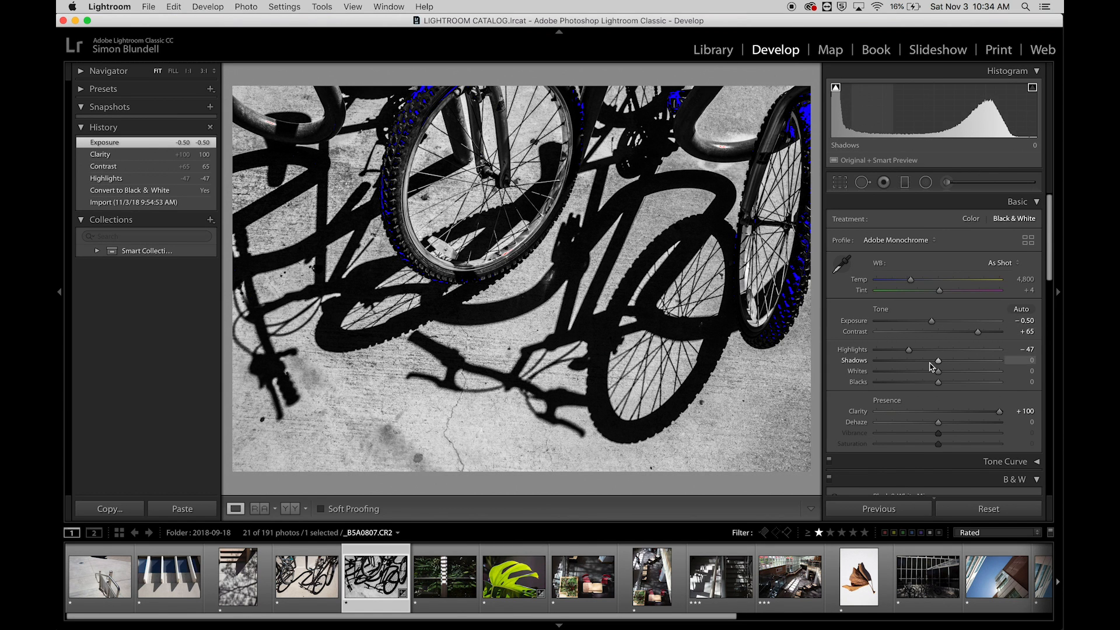
Set highlights to −66, shadows −33, whites −44 and blacks +30
left_click_drag(908, 350, 918, 349)
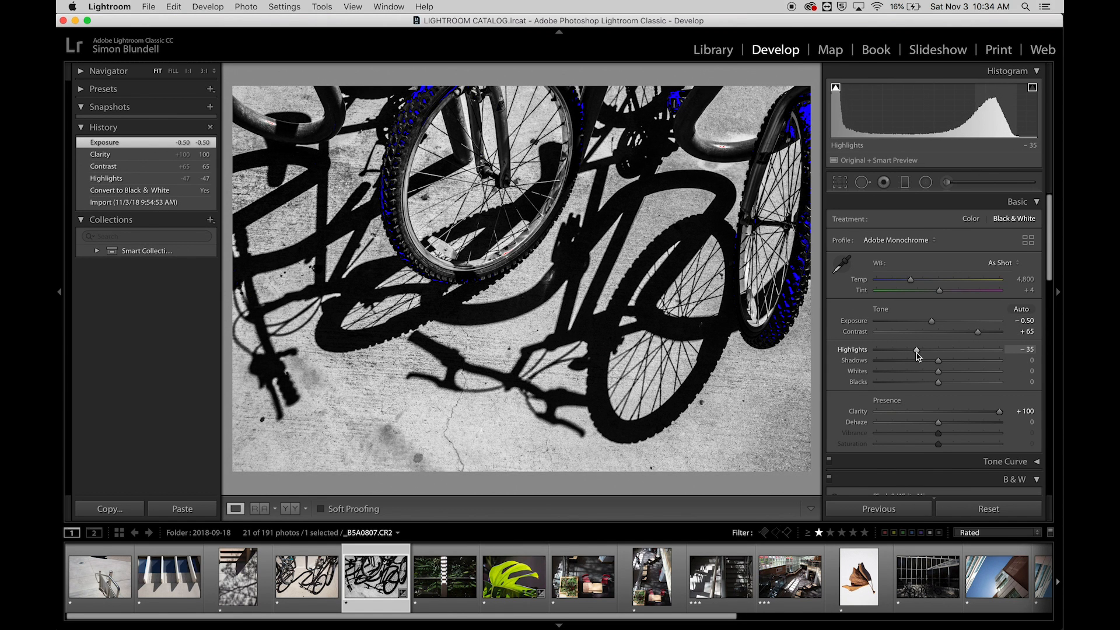
left_click_drag(939, 360, 916, 350)
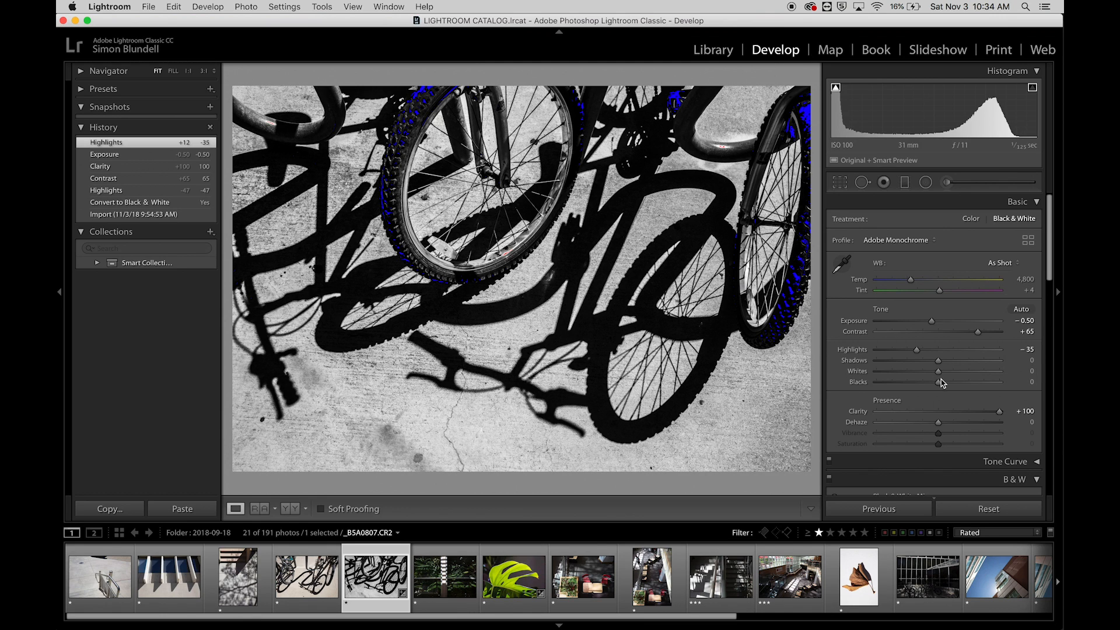
left_click_drag(942, 382, 955, 382)
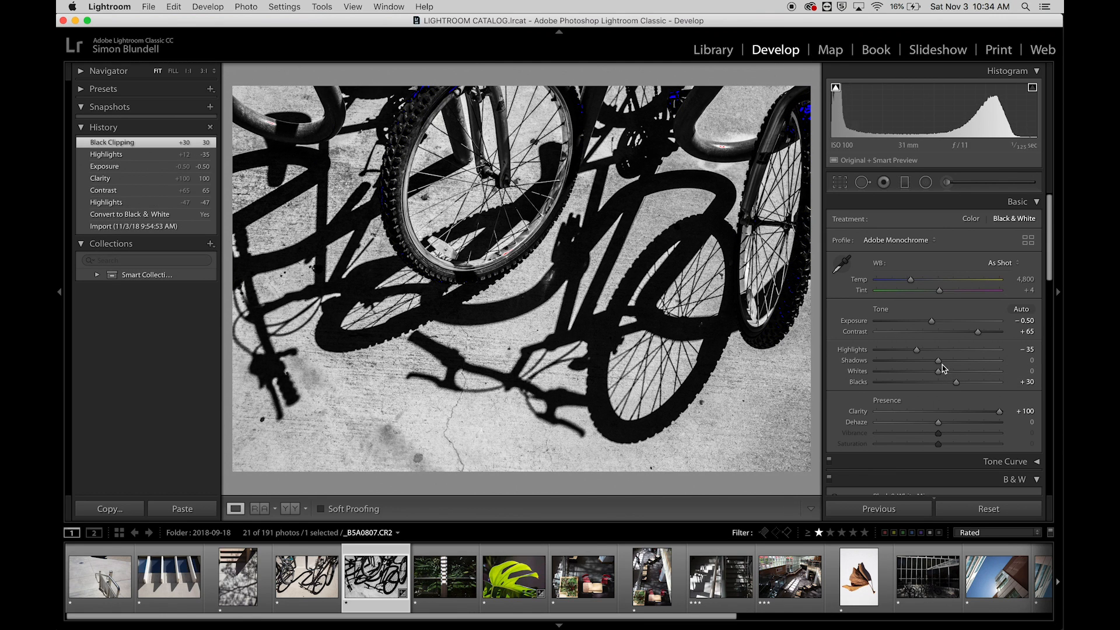
left_click_drag(938, 360, 918, 360)
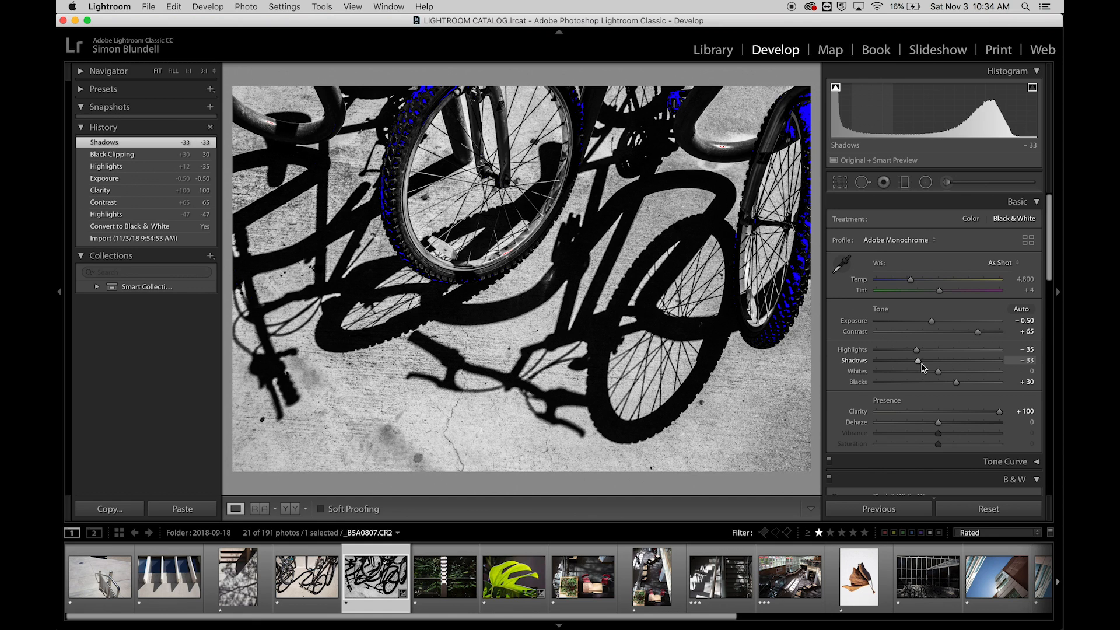
left_click_drag(918, 349, 896, 349)
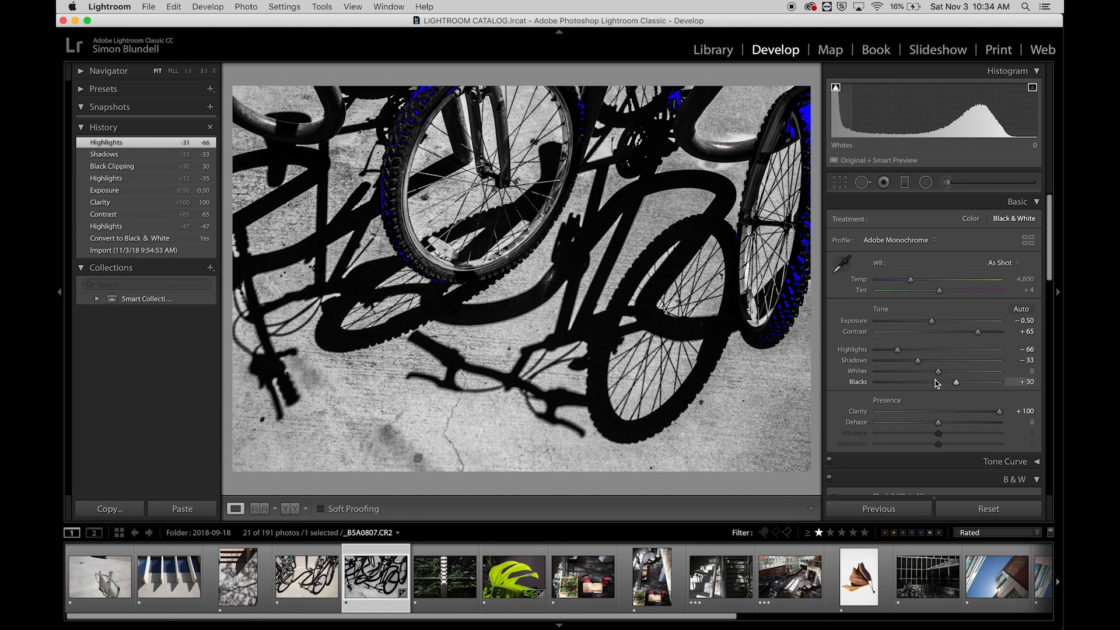
left_click_drag(938, 371, 909, 371)
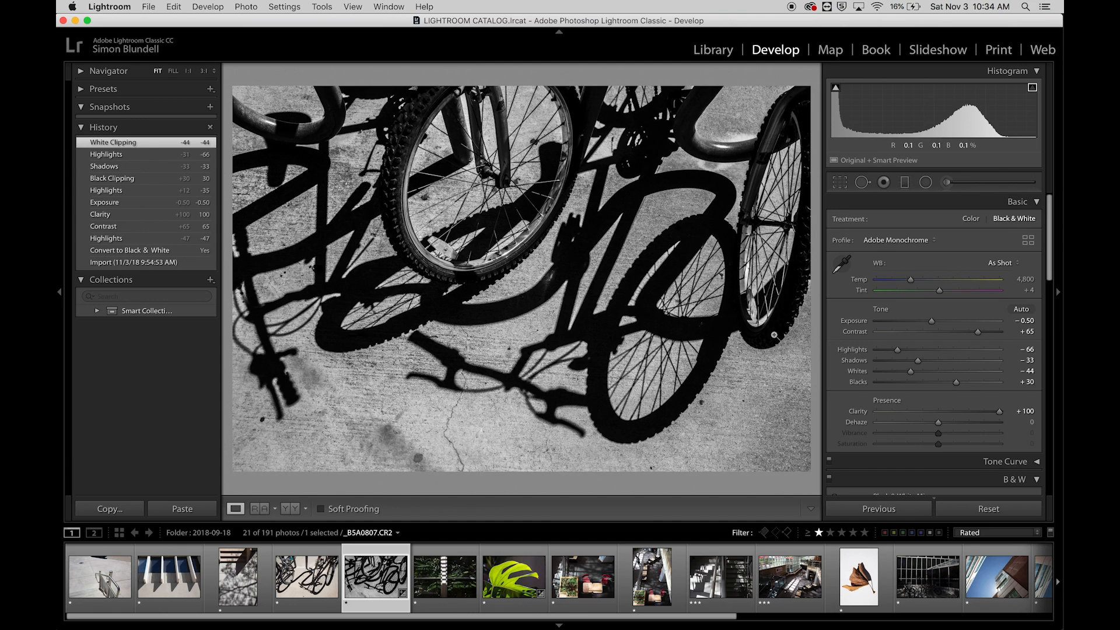
mouse_move(748, 431)
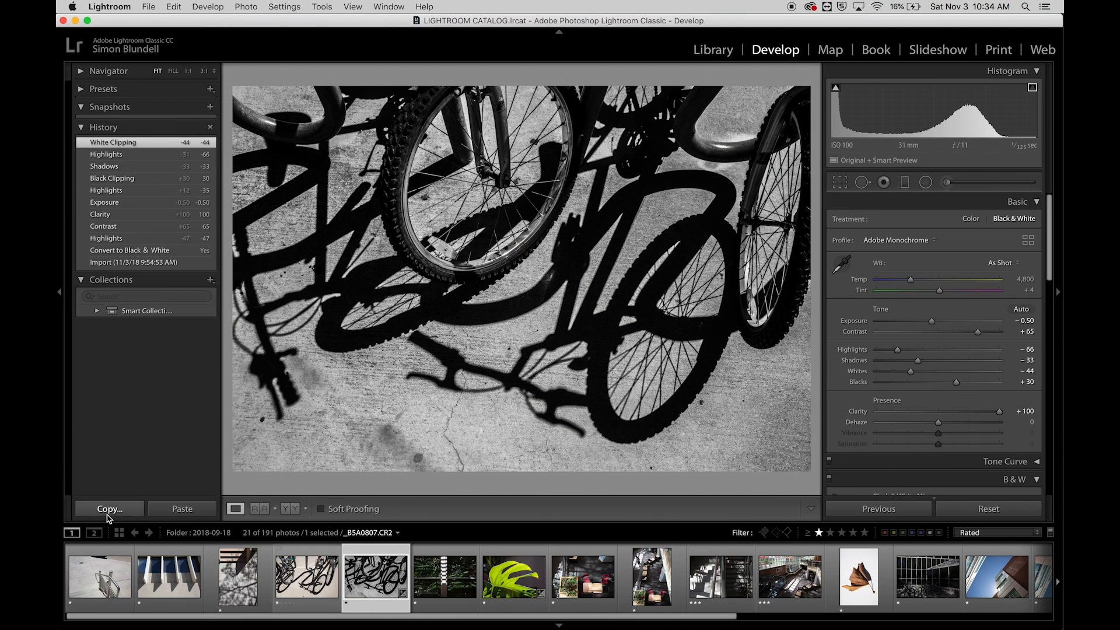
Copy the bicycle photo's develop settings using the default Copy Settings checkboxes
left_click(108, 509)
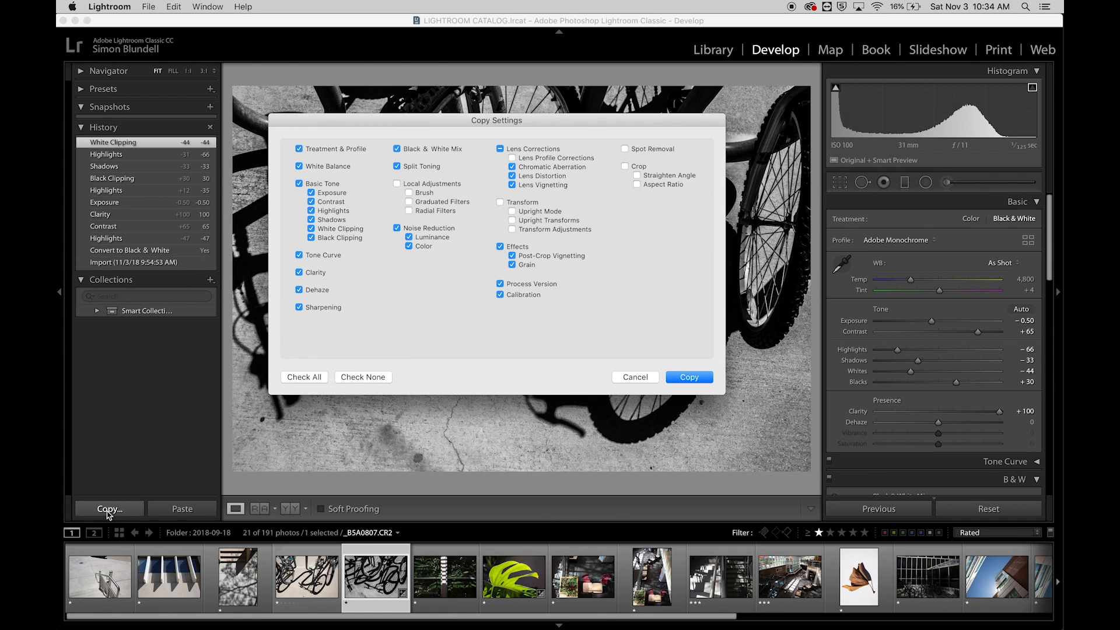
mouse_move(539, 126)
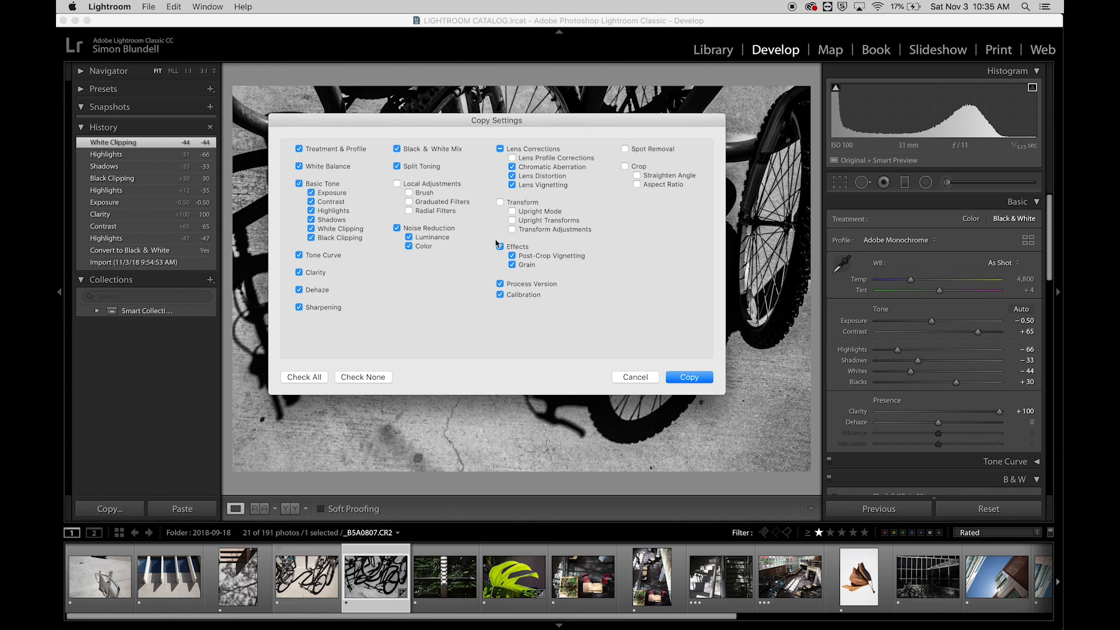
mouse_move(525, 360)
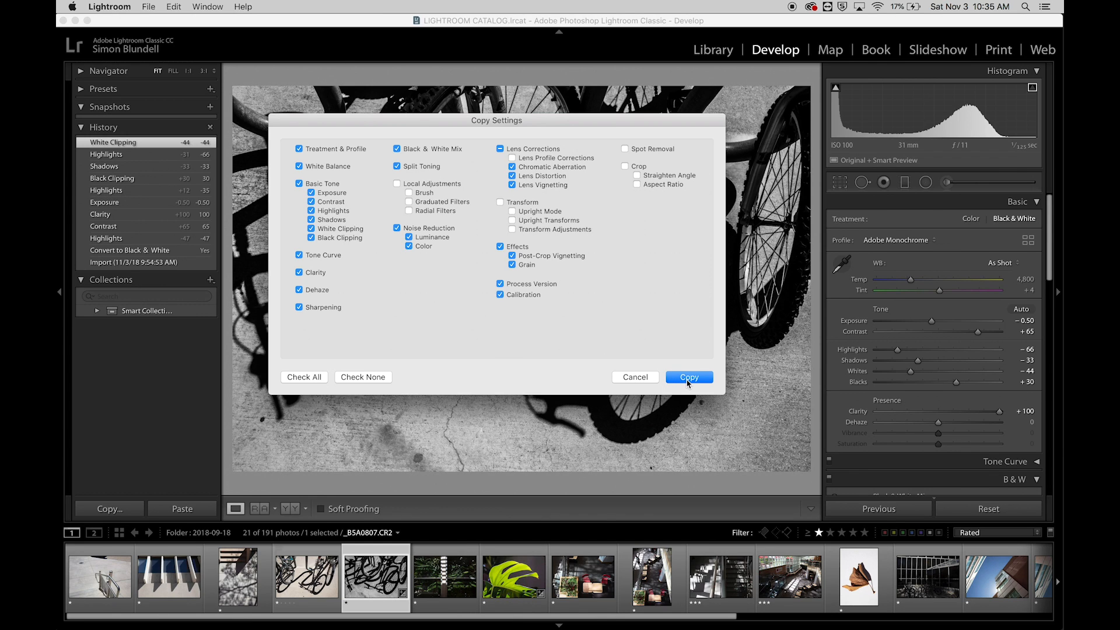
left_click(687, 377)
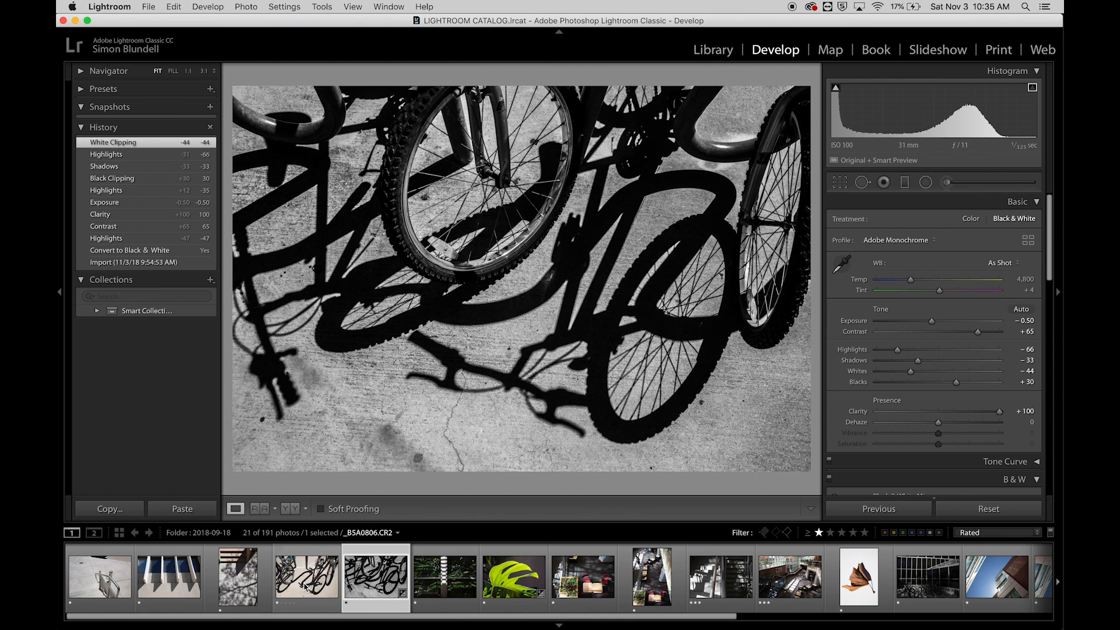
Paste the gritty black-and-white settings onto the second bicycle-shadow photo
left_click(307, 577)
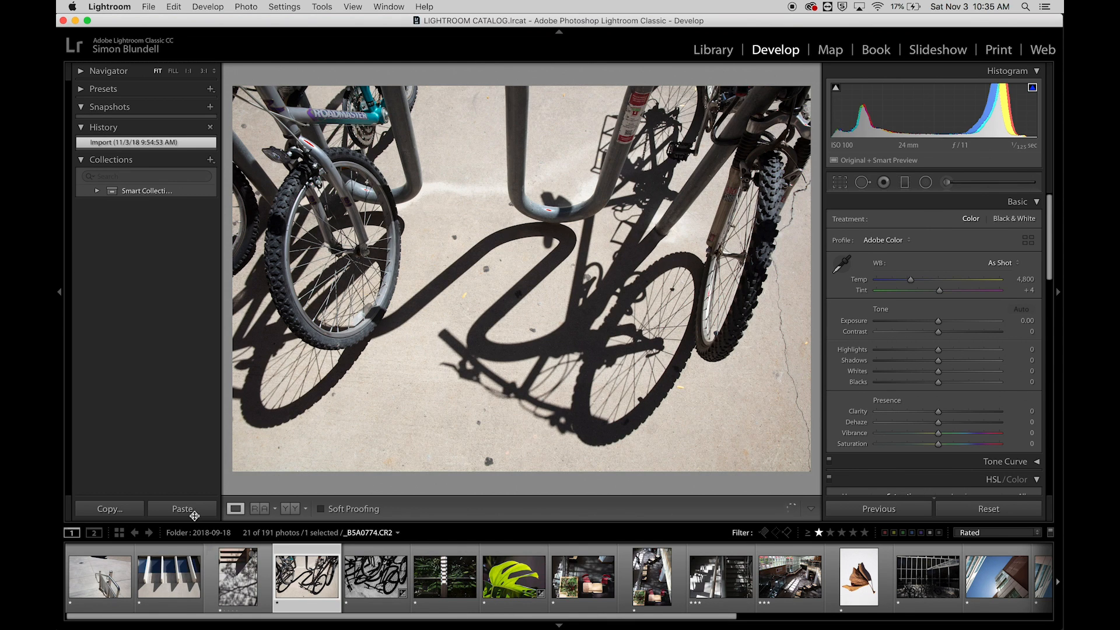
left_click(182, 508)
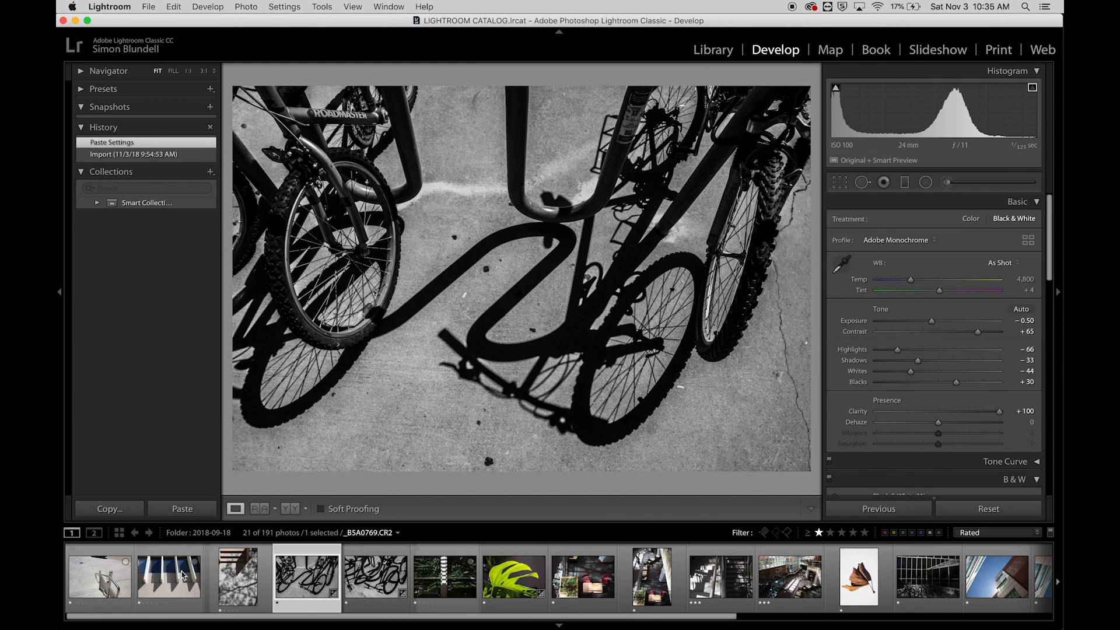
left_click(238, 577)
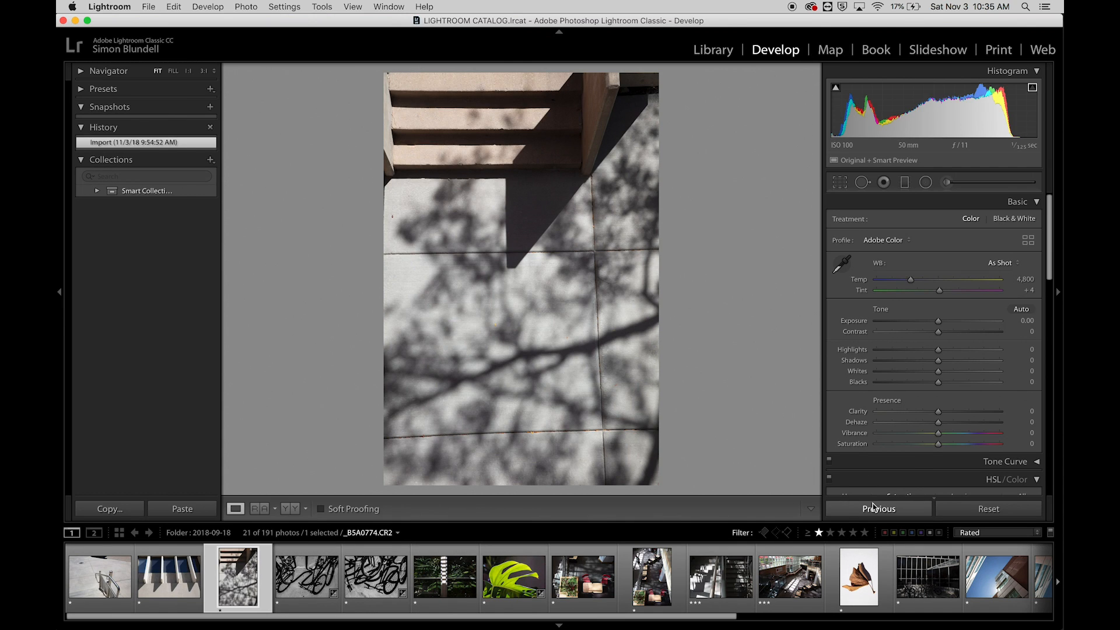
Apply the previous black-and-white settings to the stair photo and synchronize them to selected photos
left_click(182, 509)
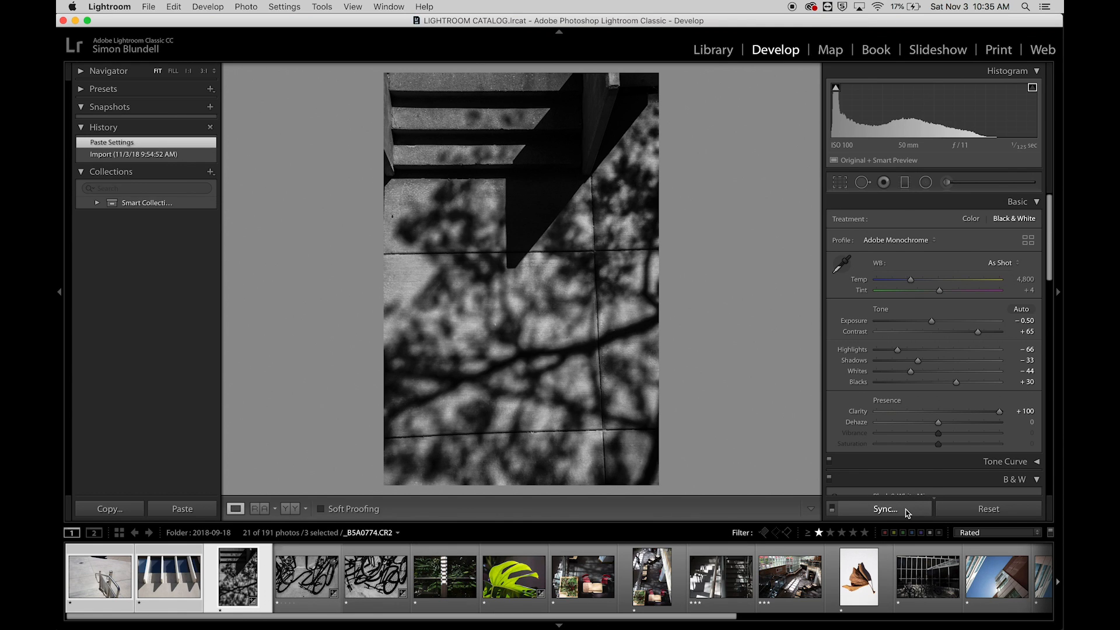
left_click(884, 508)
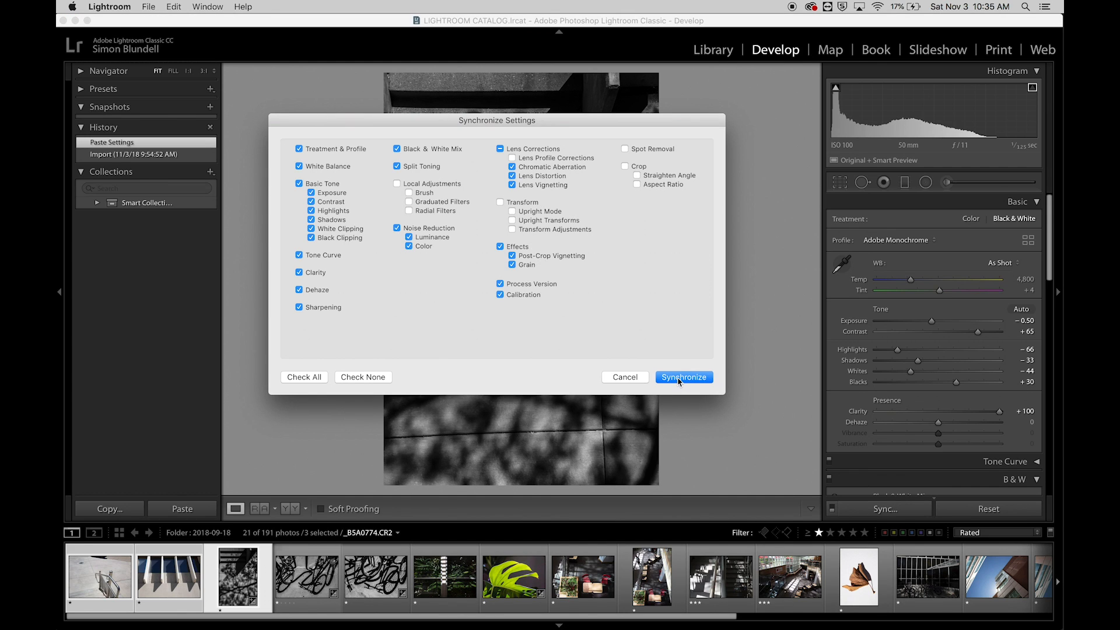
left_click(683, 378)
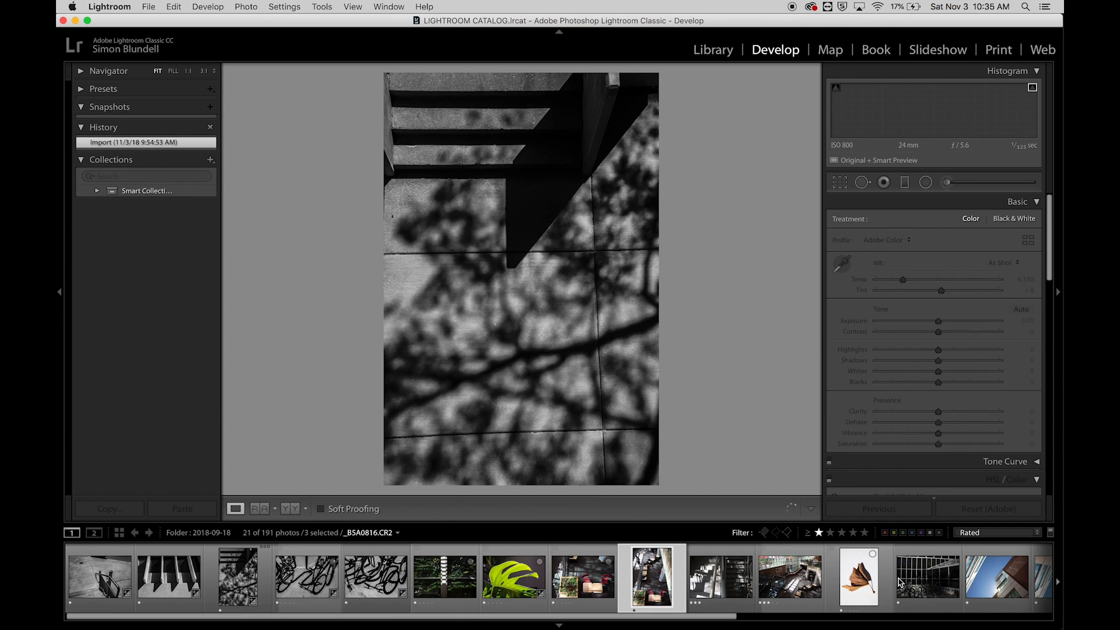
Make the bicycle photo the sync source and synchronize its look to four selected photos
left_click(878, 508)
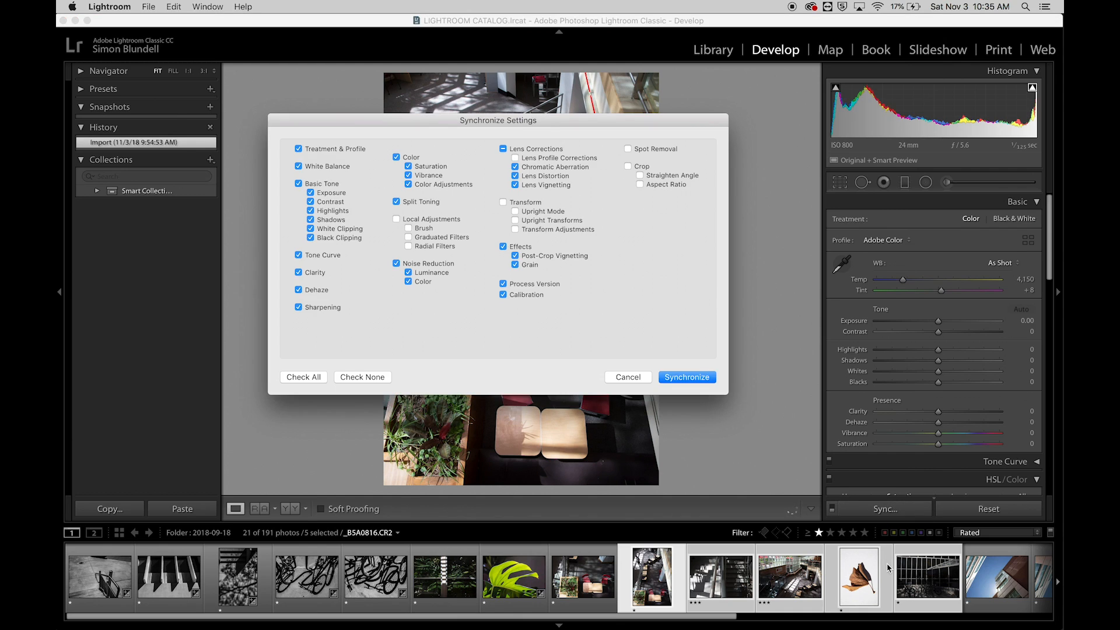
left_click(685, 377)
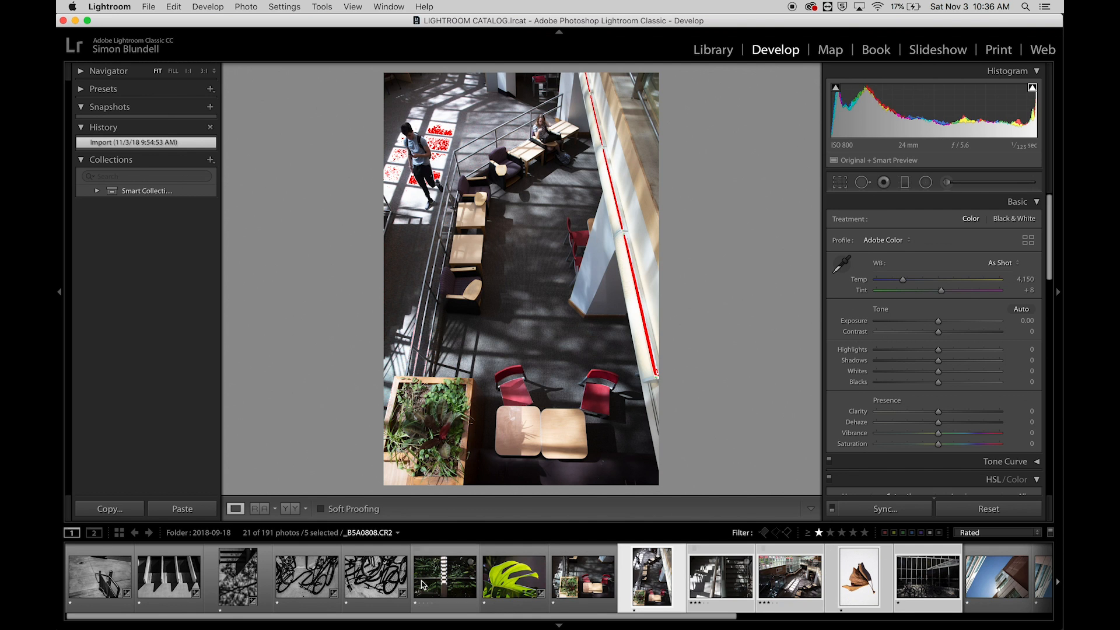
left_click(375, 577)
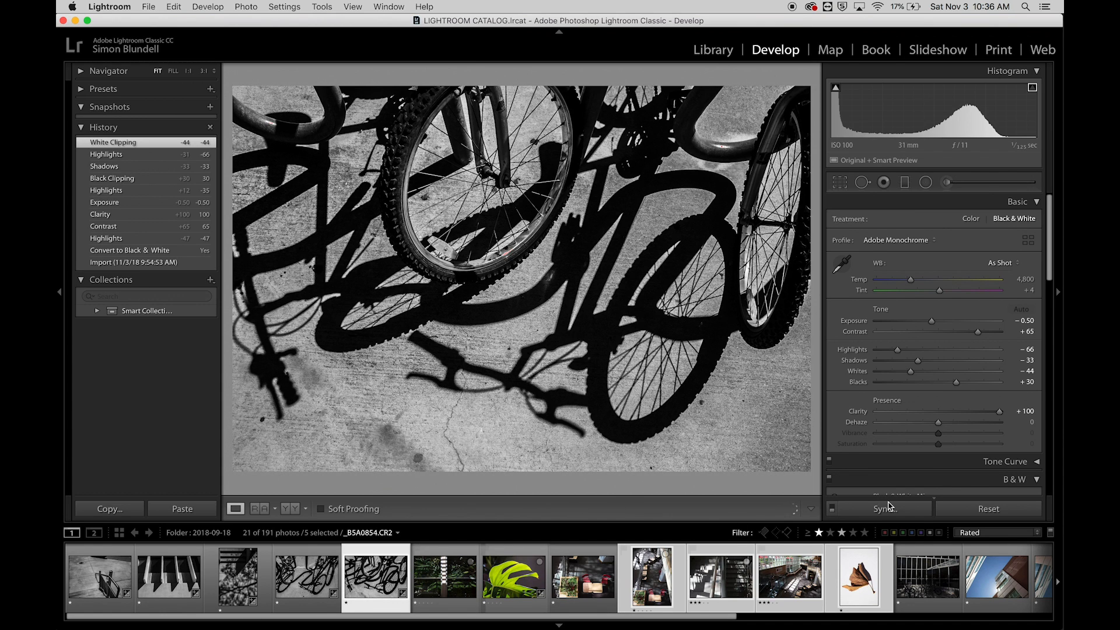
left_click(884, 508)
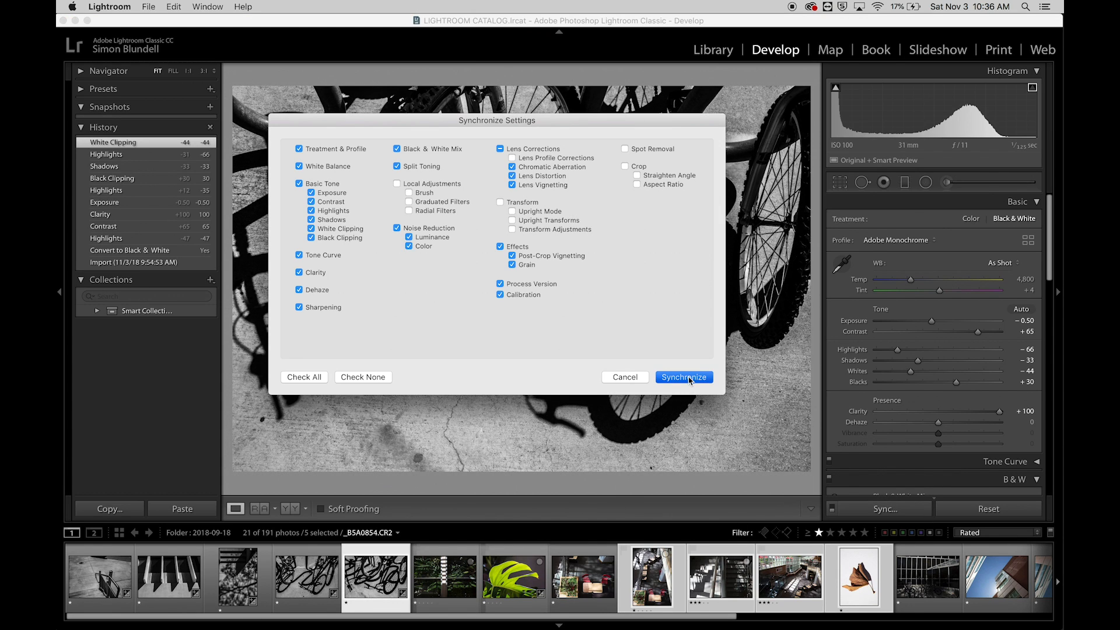
left_click(682, 377)
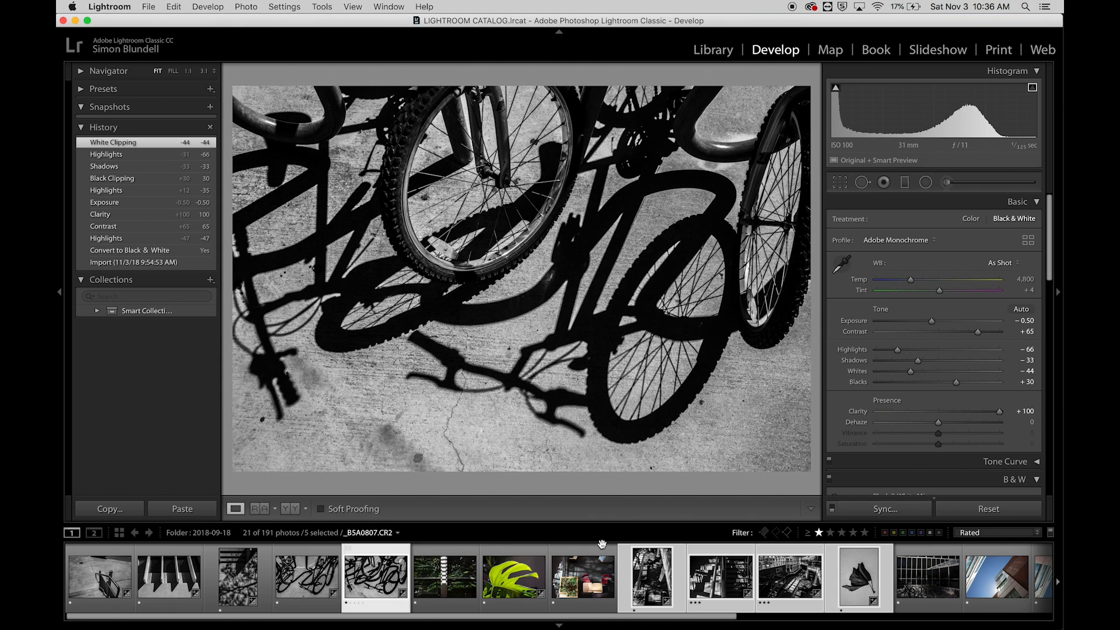
left_click(305, 577)
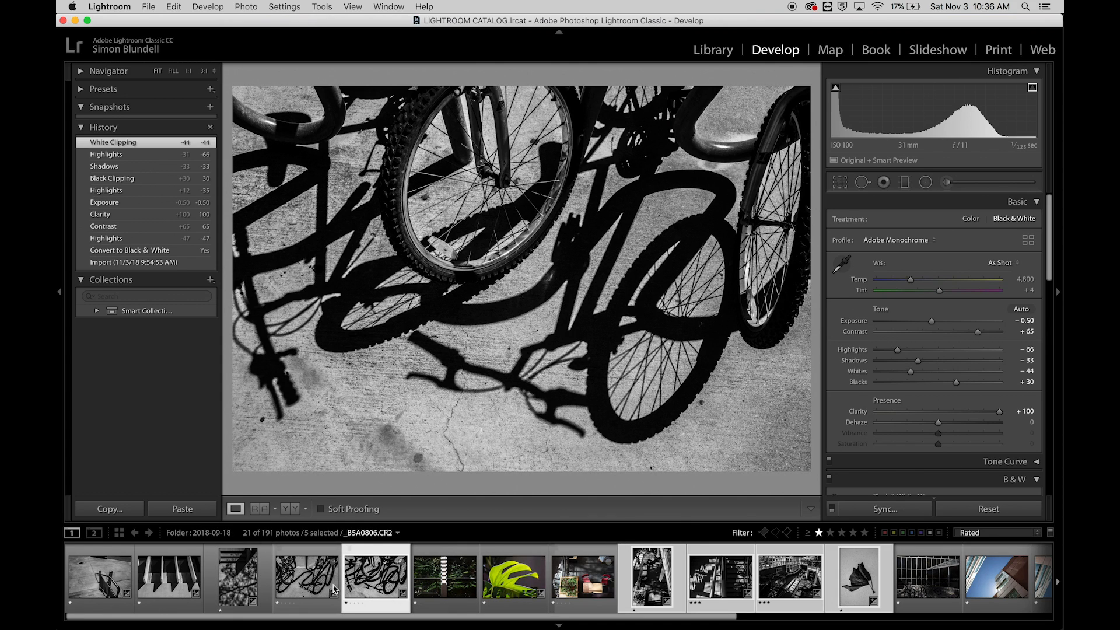
mouse_move(560, 311)
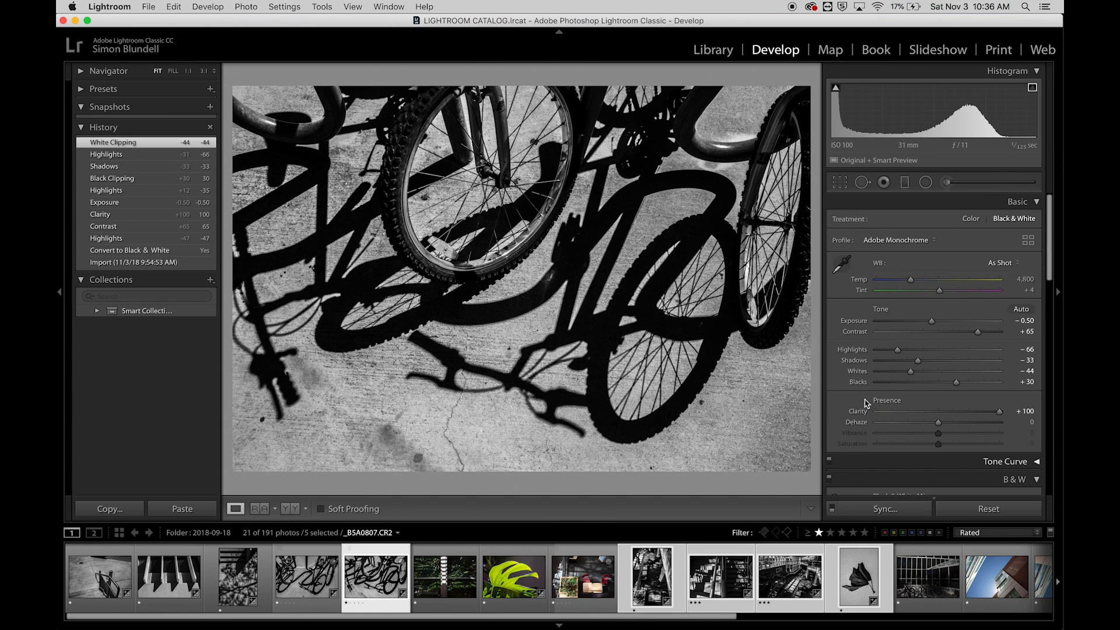
mouse_move(780, 511)
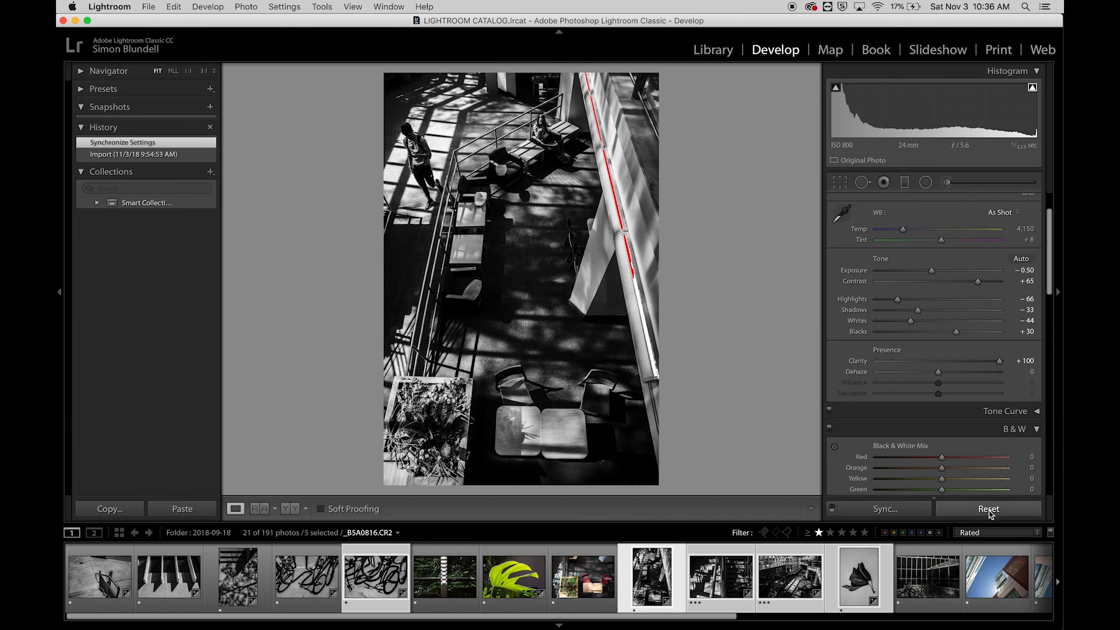
Reset the atrium photo to original colour and reopen the bicycle photo on its own
left_click(988, 509)
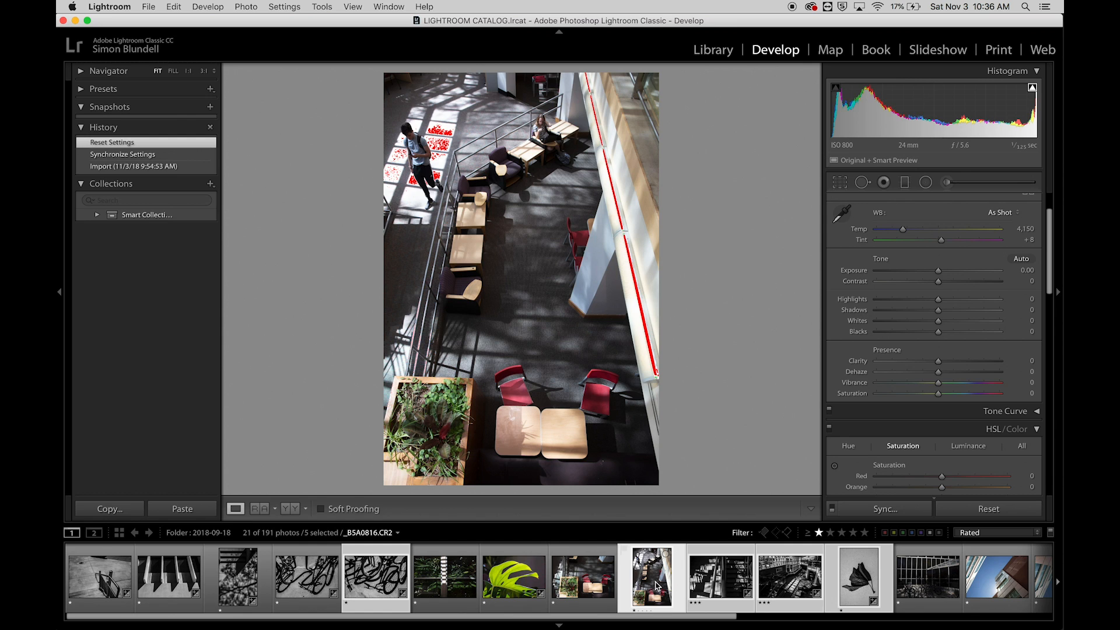
left_click(582, 577)
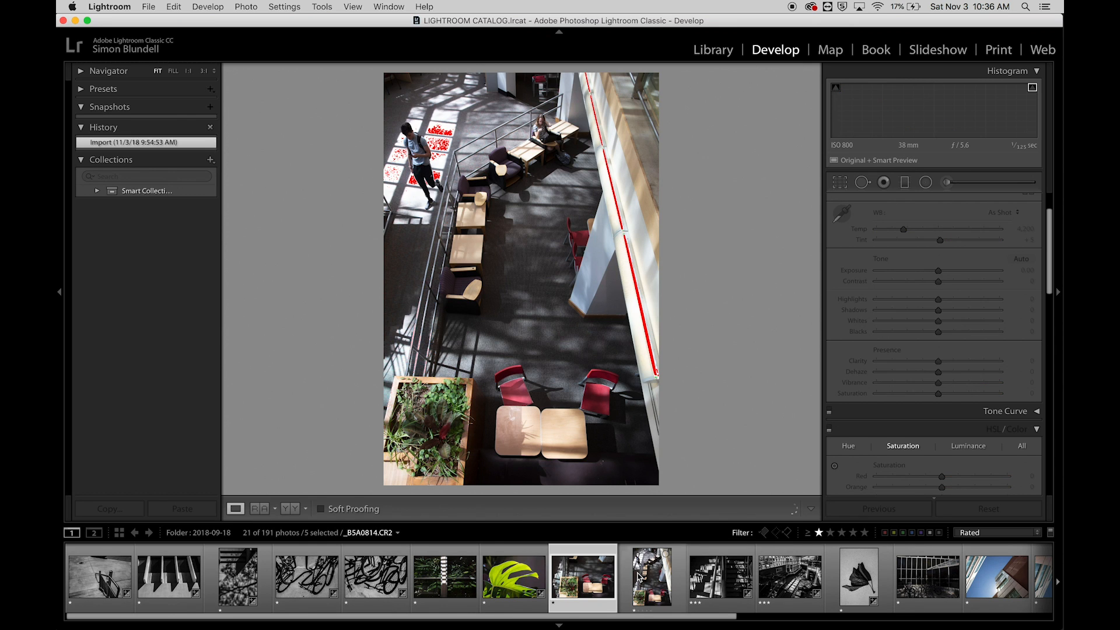
left_click(375, 577)
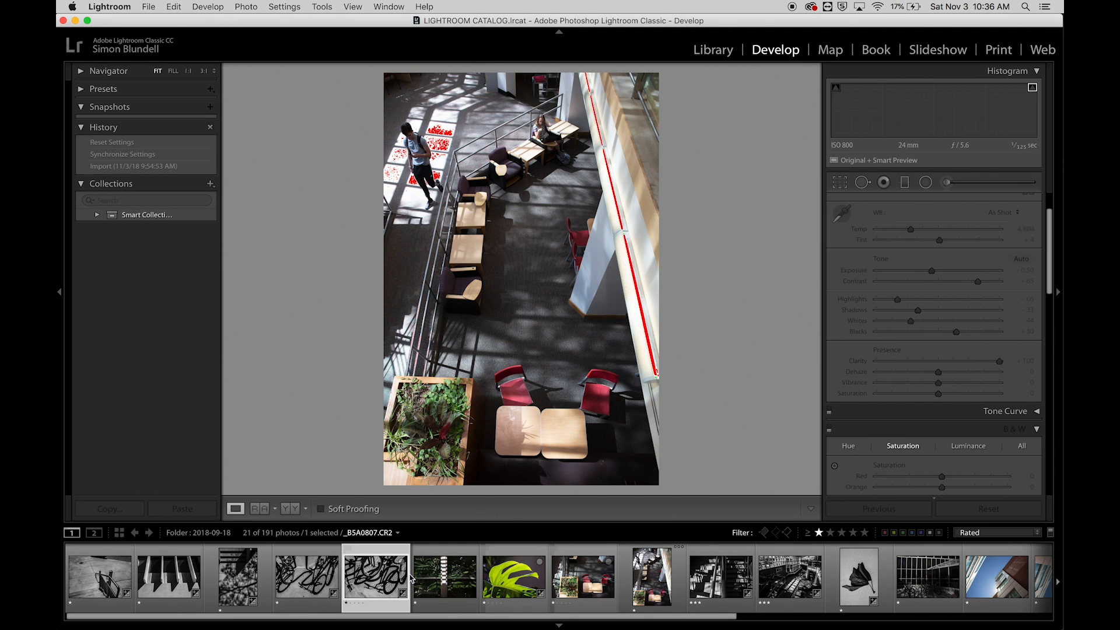
left_click(375, 576)
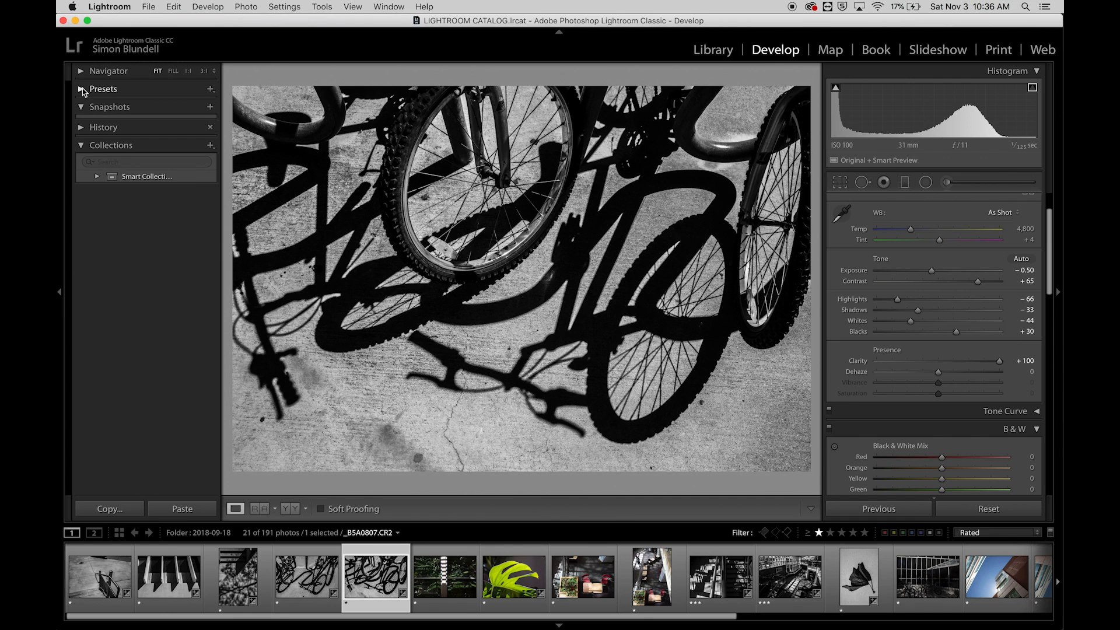
Create a user preset named 'bw high contrast' from the bicycle photo's settings
left_click(81, 88)
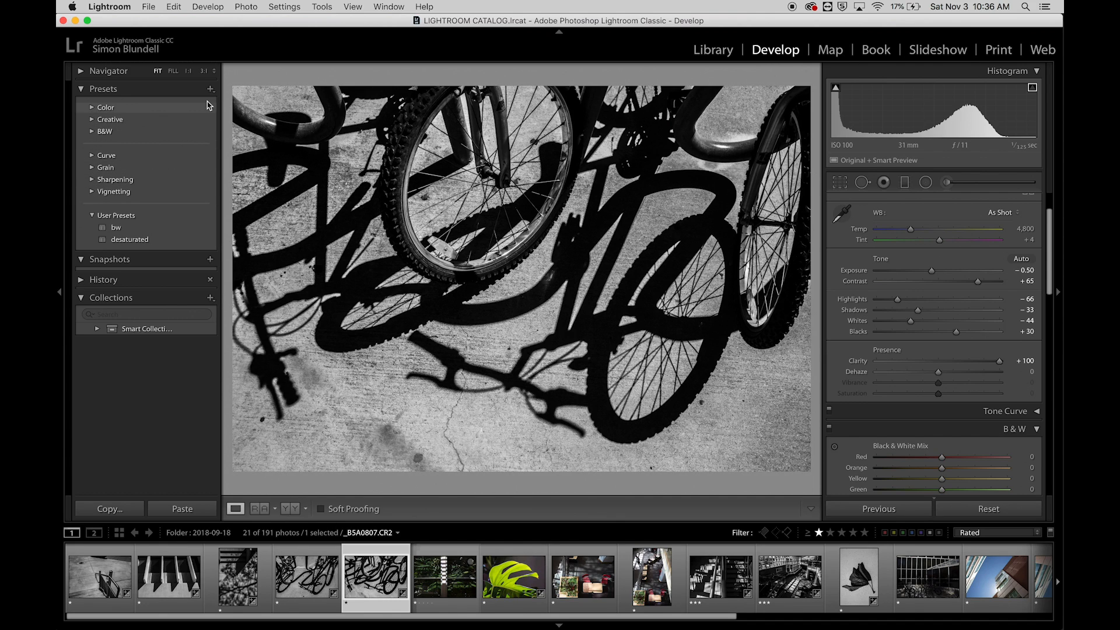
left_click(210, 89)
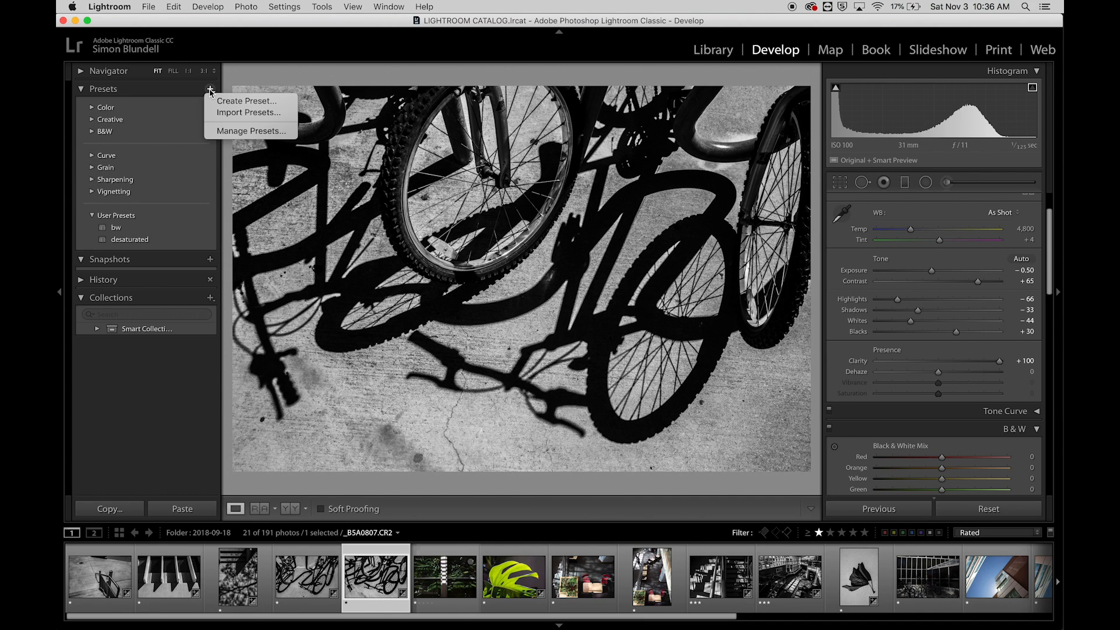
left_click(246, 101)
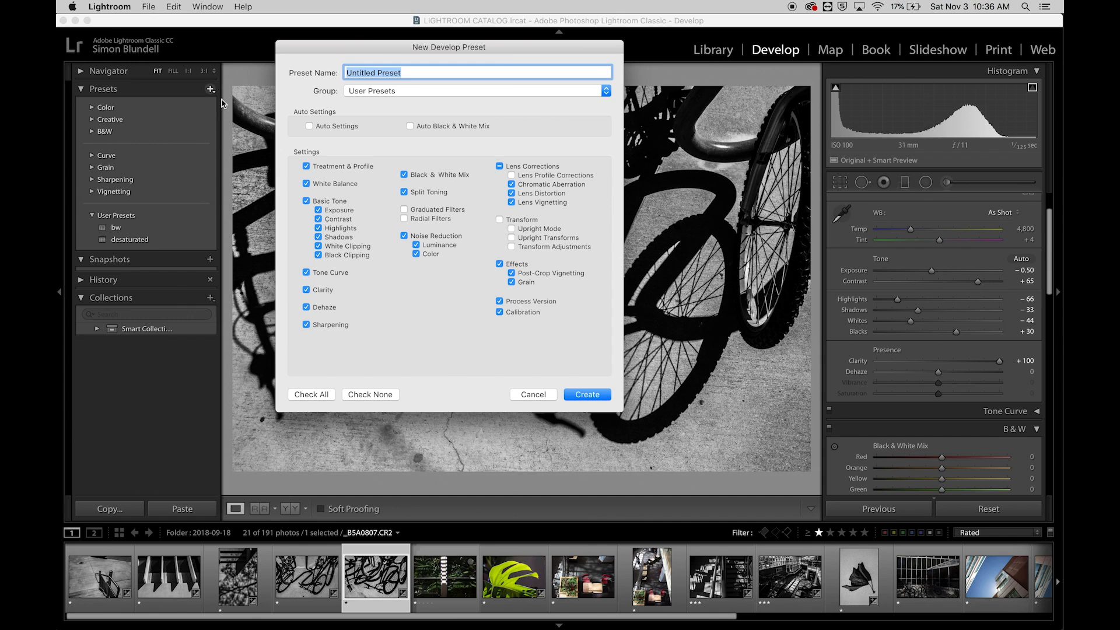
type("bw")
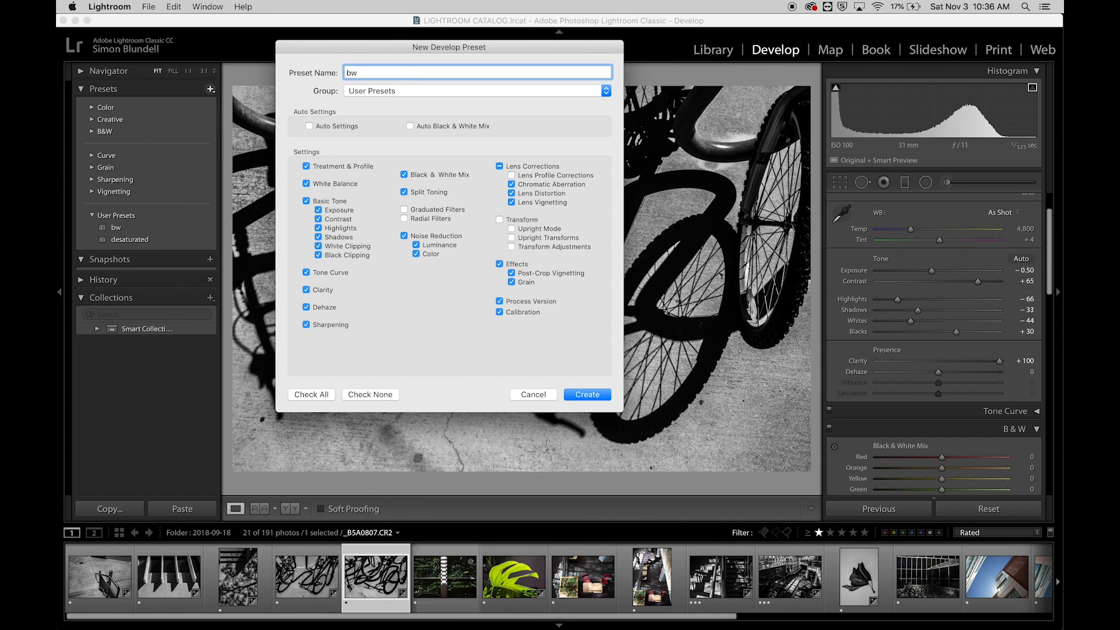
type("contrasty")
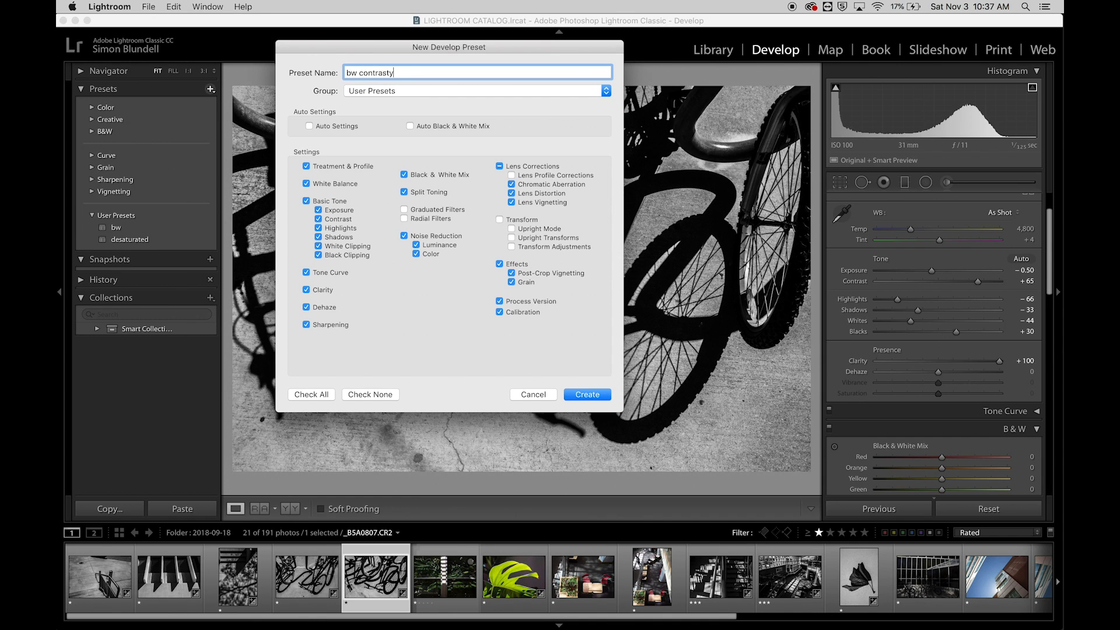
key("Backspace")
type(" high")
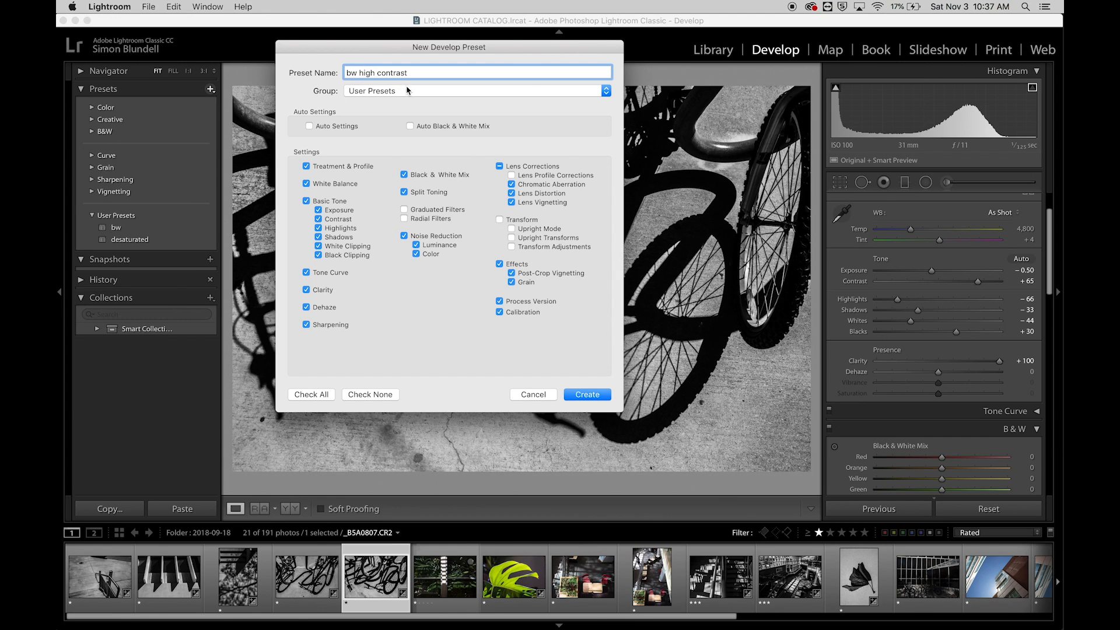
left_click(586, 395)
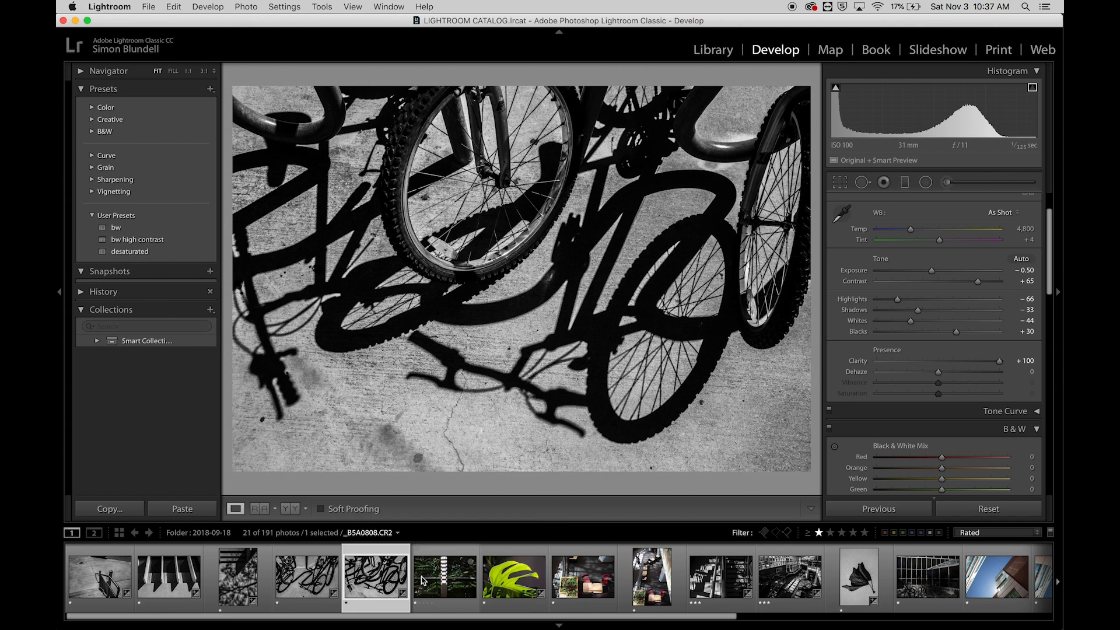
Open the unadjusted planter-and-red-chairs atrium photo from the filmstrip
left_click(582, 577)
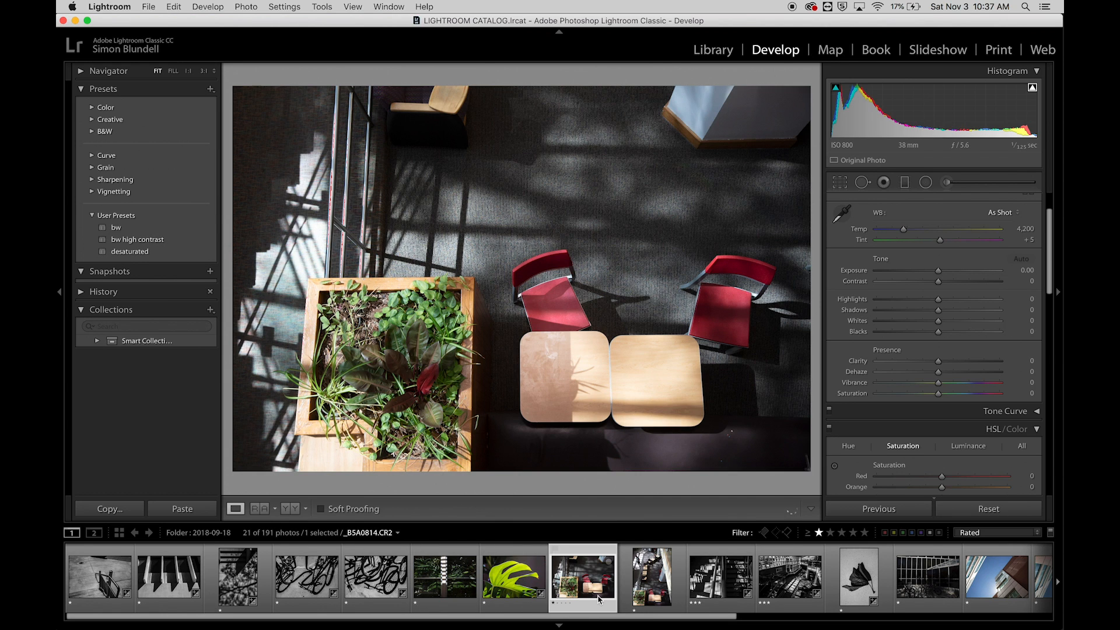
left_click(115, 227)
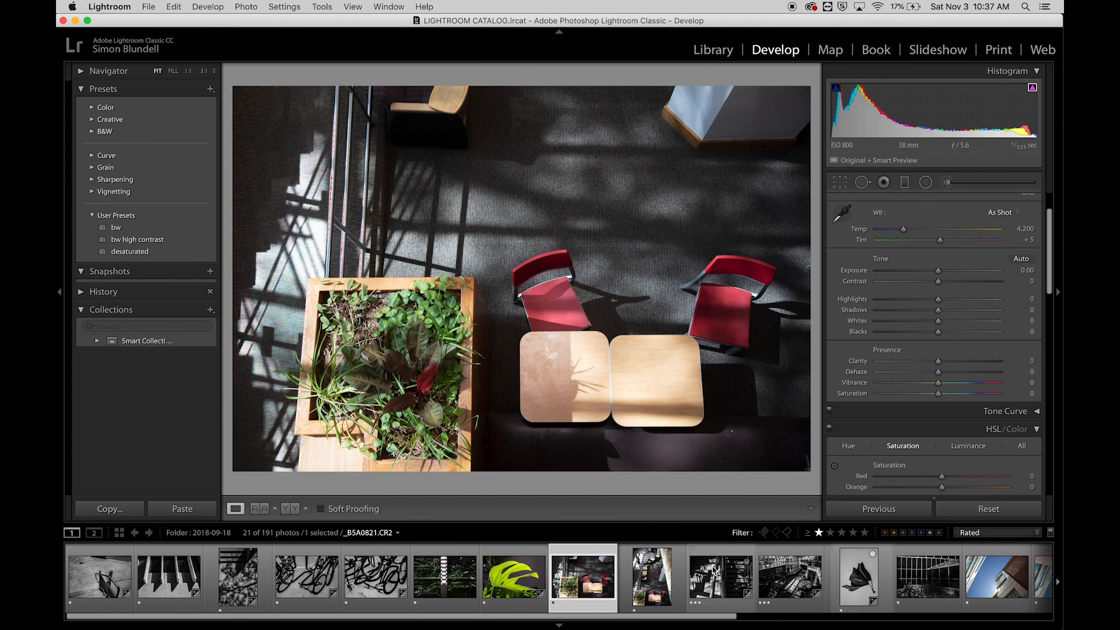
left_click(581, 577)
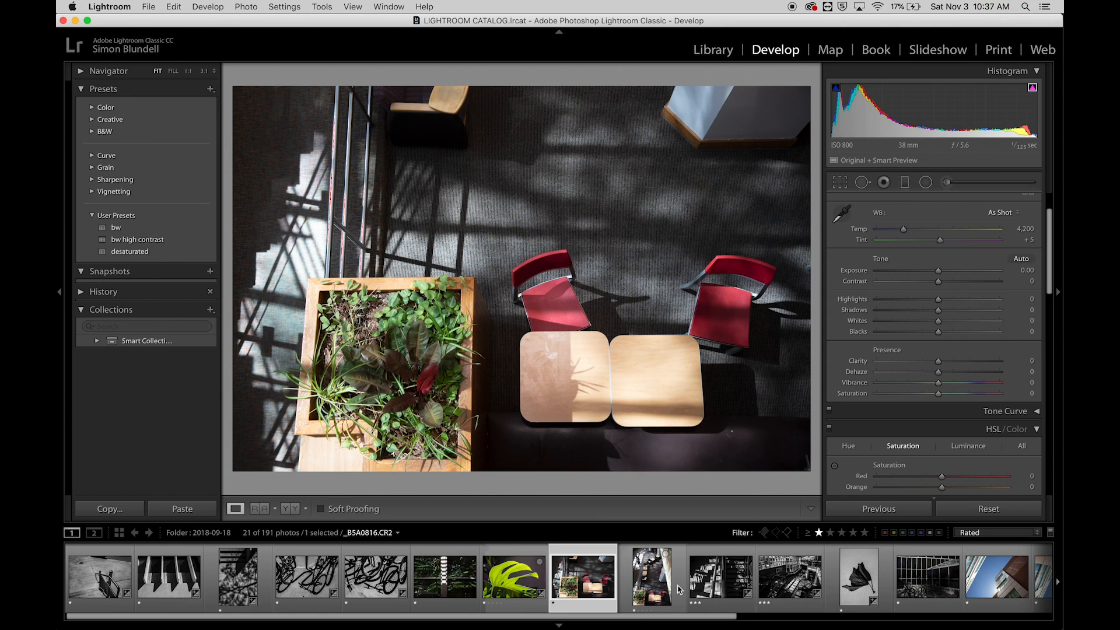
mouse_move(653, 398)
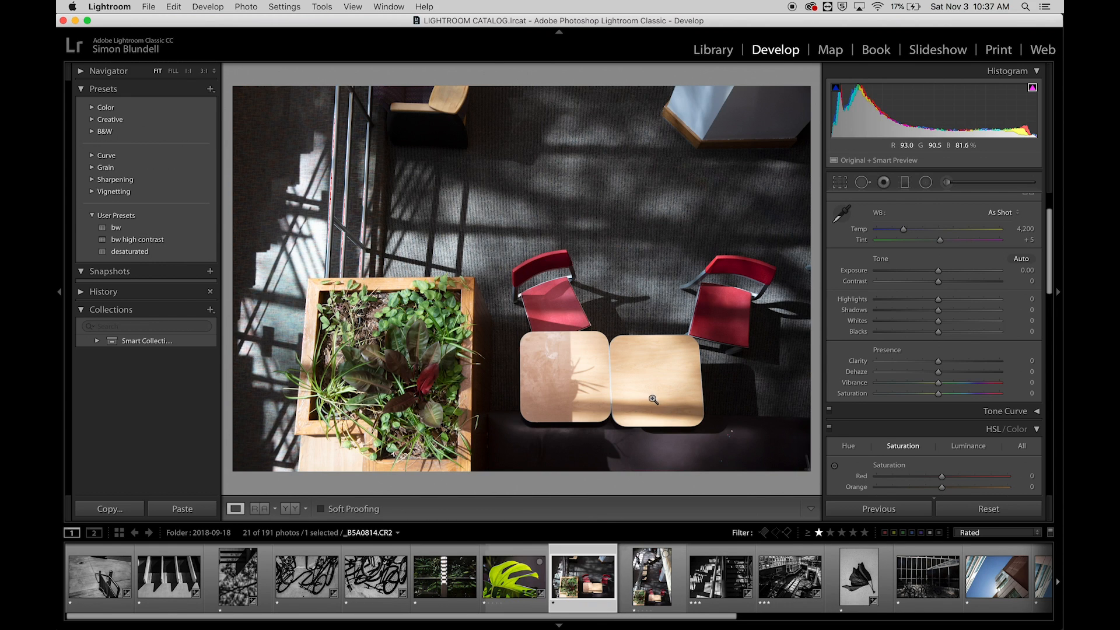